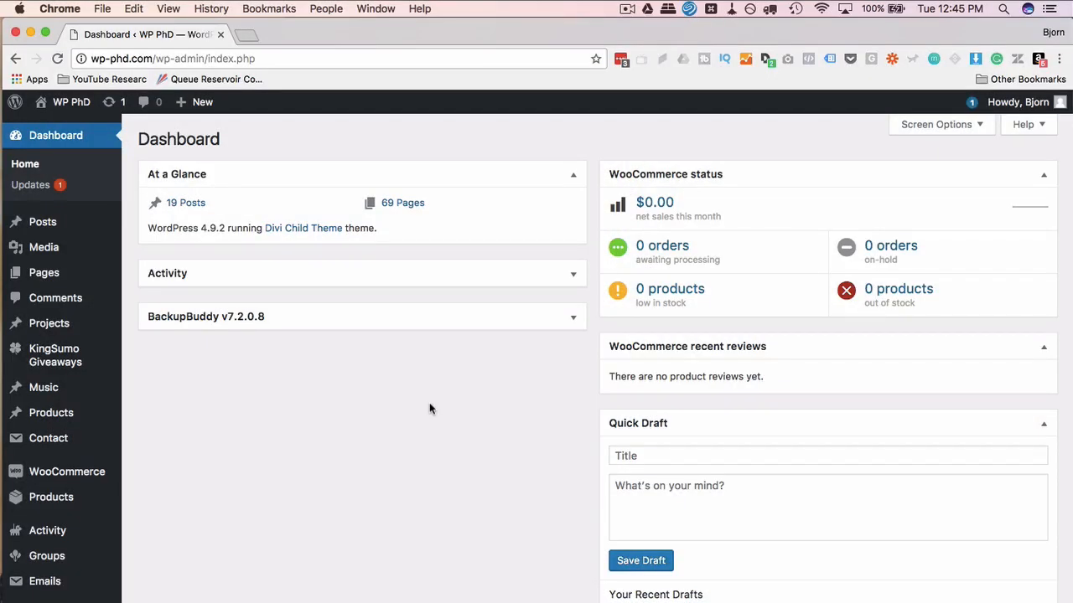
mouse_move(141, 243)
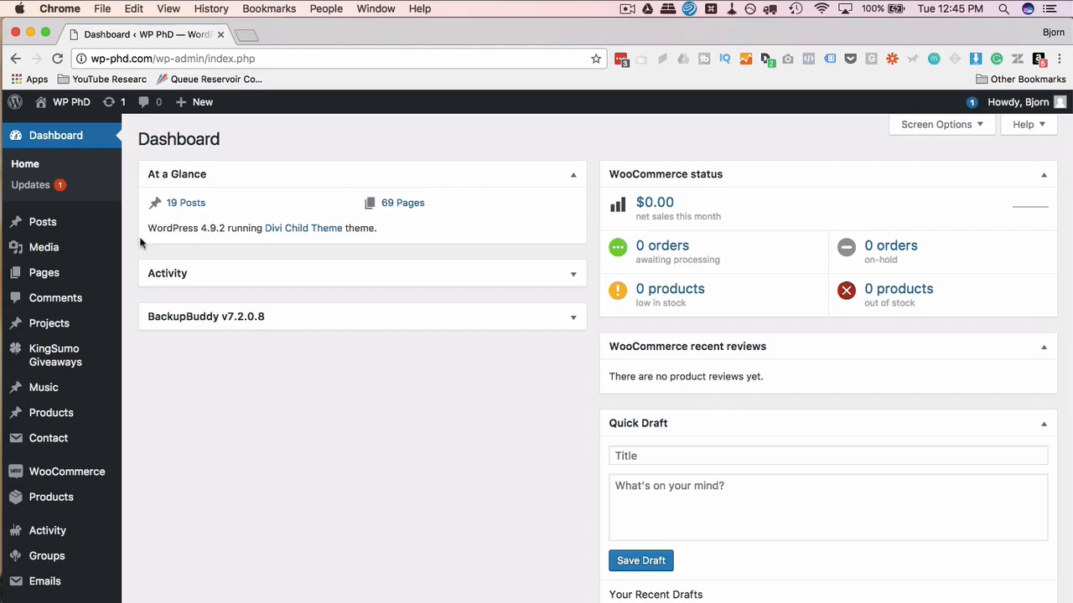
mouse_move(44, 272)
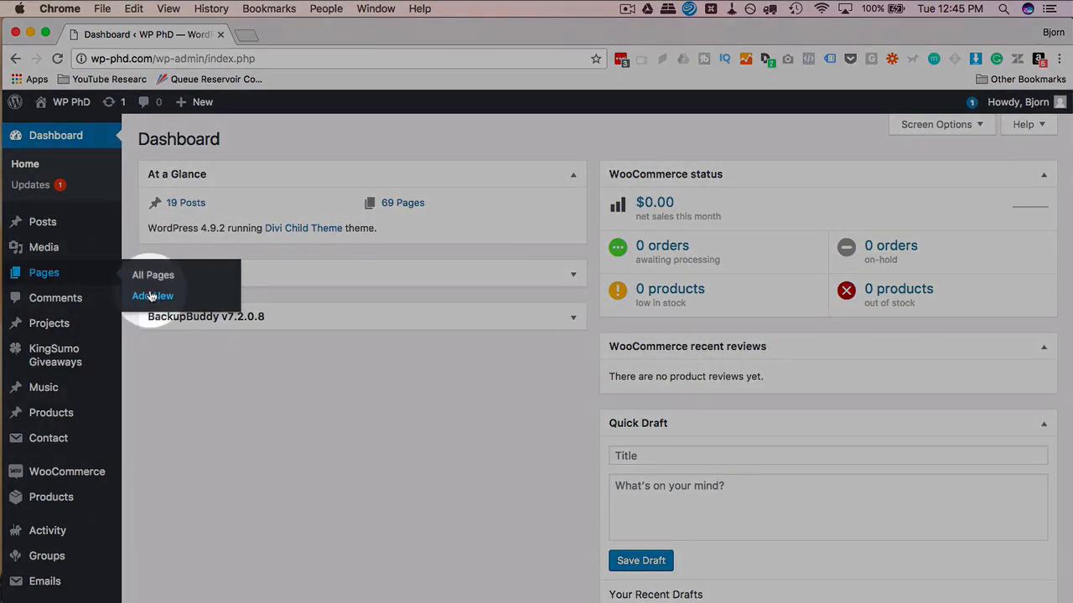
Create a new page titled 'Post Slider Testing' and save it as a draft.
click(153, 295)
text(P)
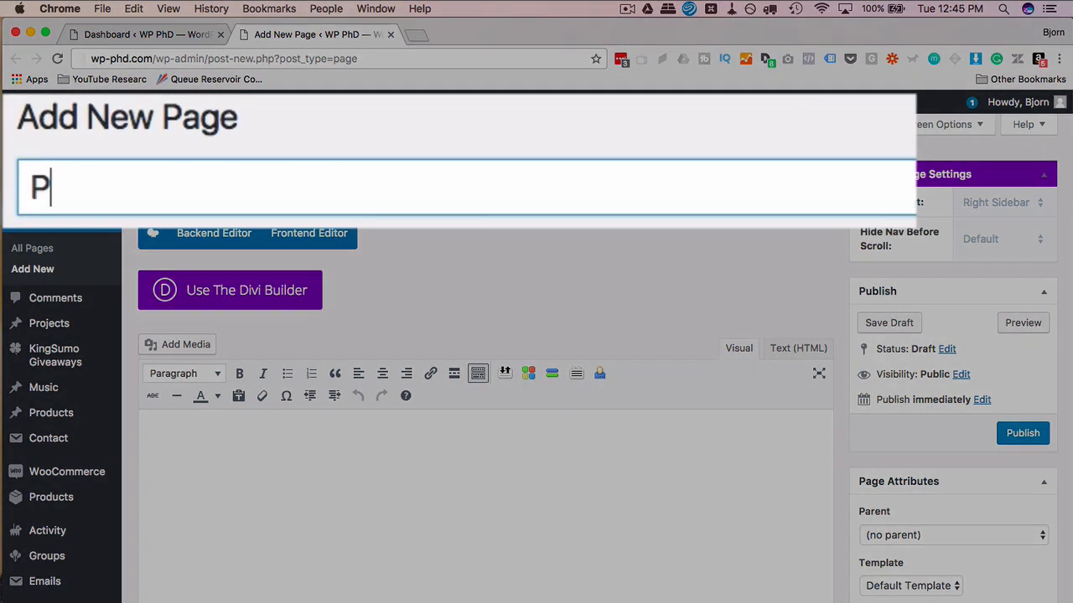
text(ost S)
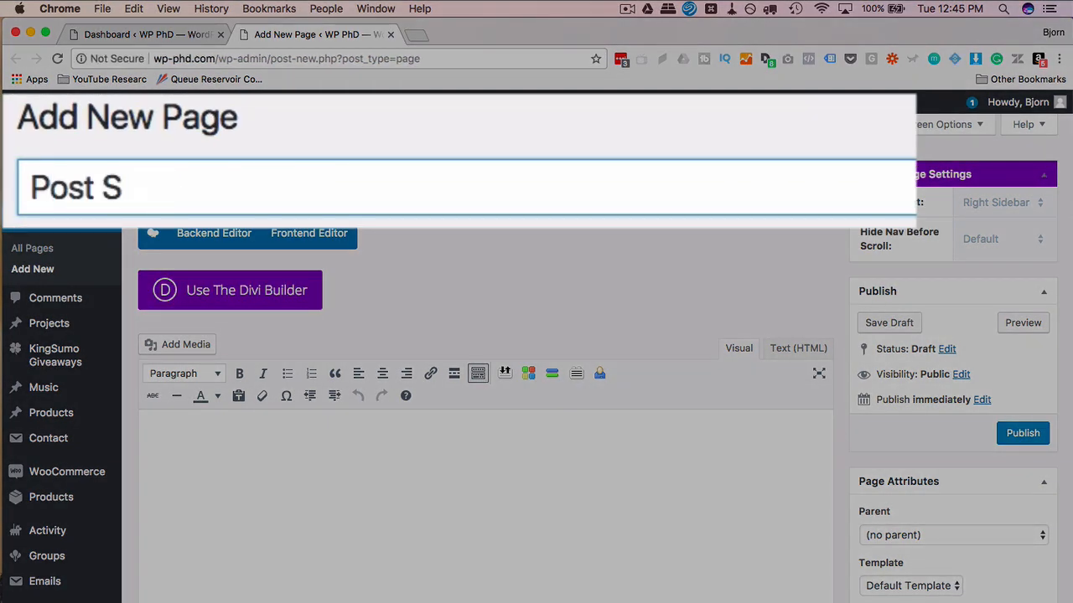
text(lider Testing)
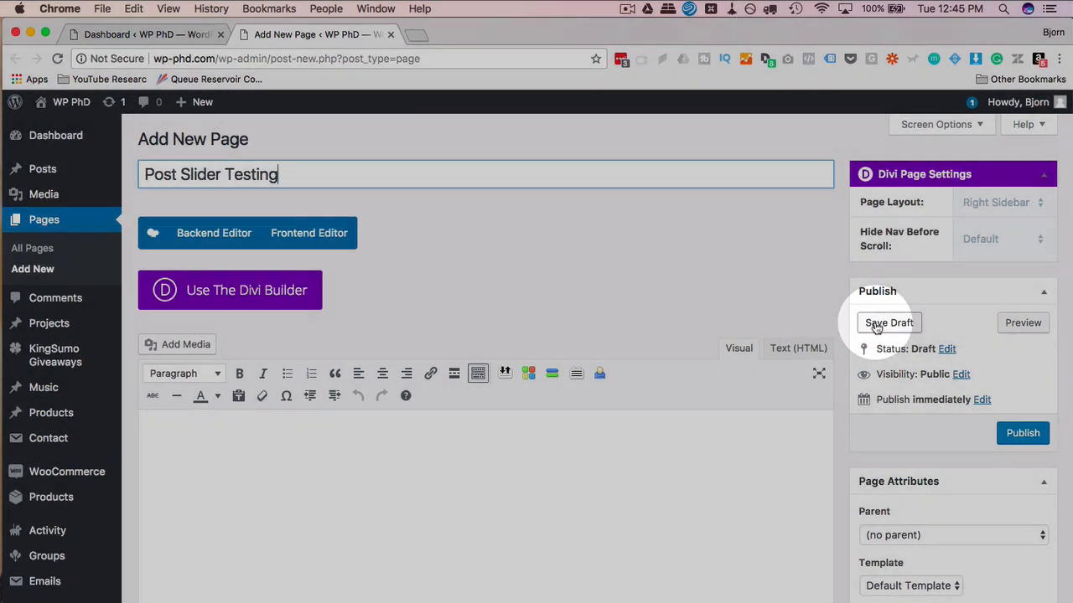
click(888, 322)
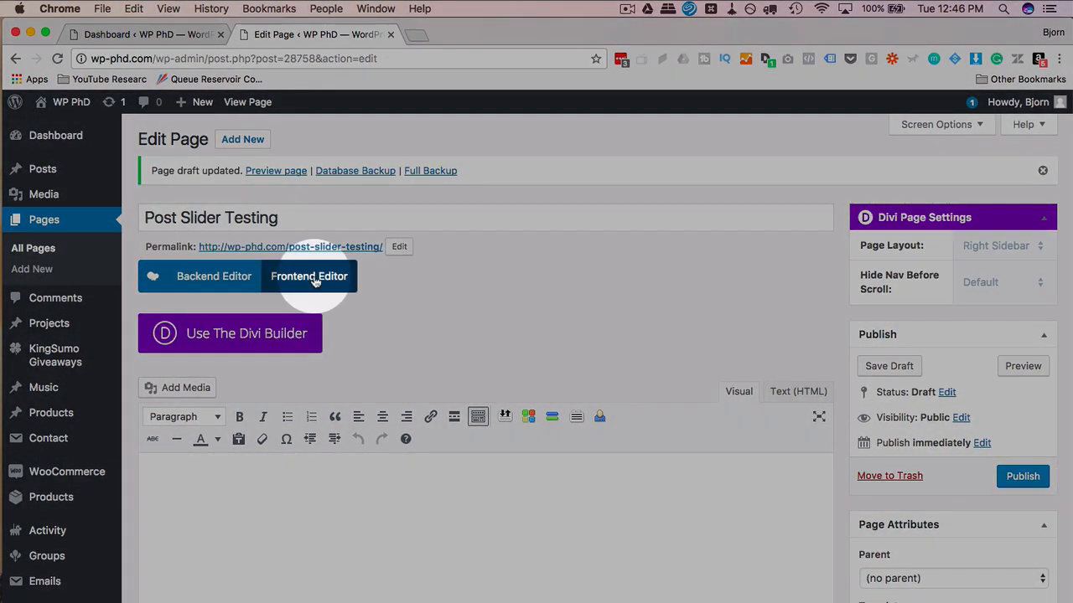
In the Frontend Editor, add a Posts Slider element found by searching 'slider'.
click(309, 275)
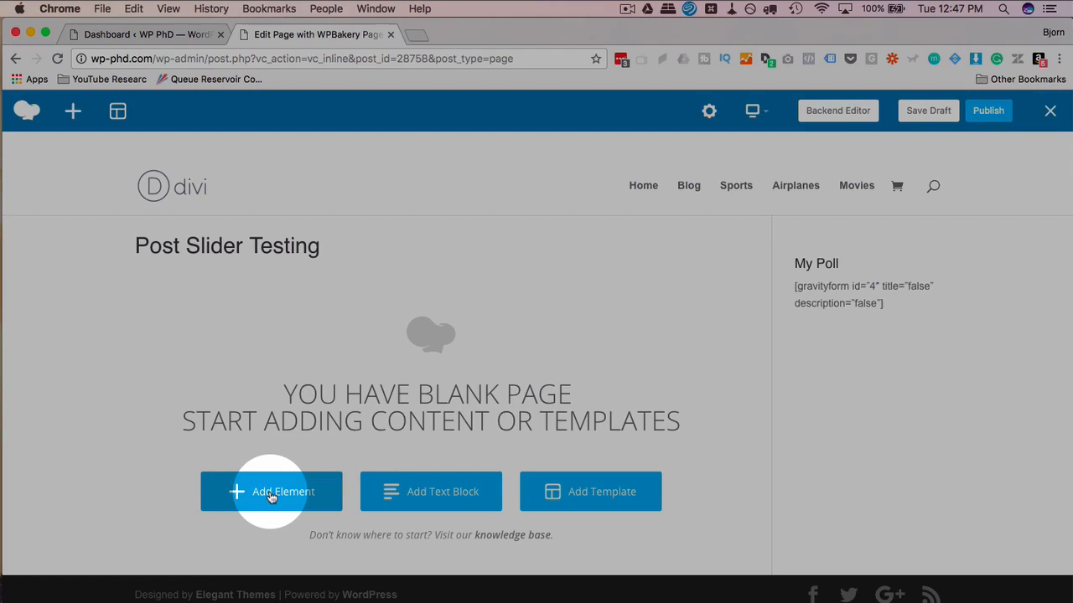
click(271, 492)
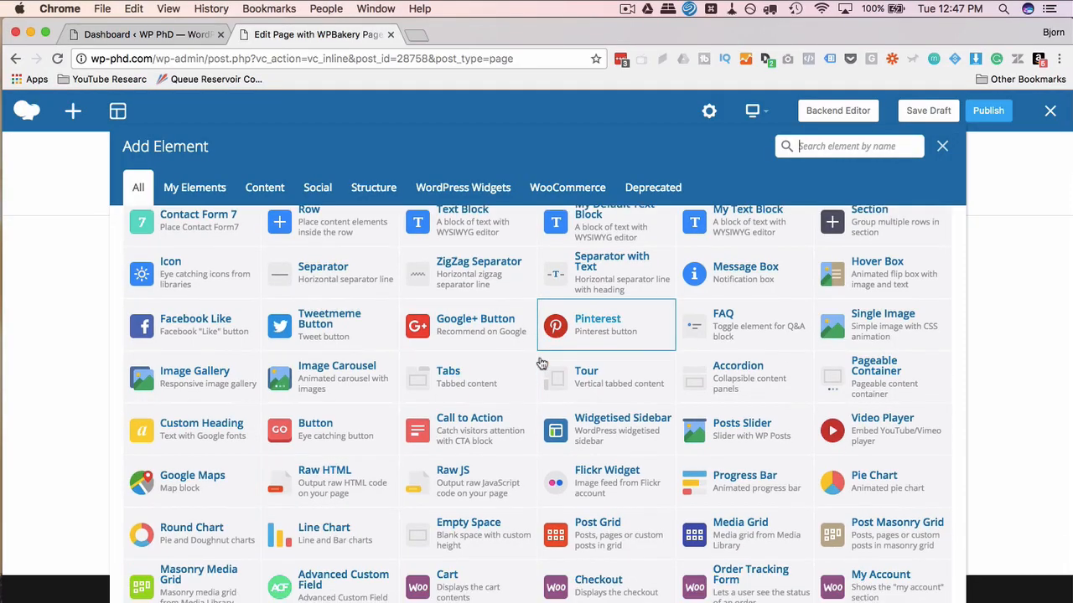
scroll(down, 3)
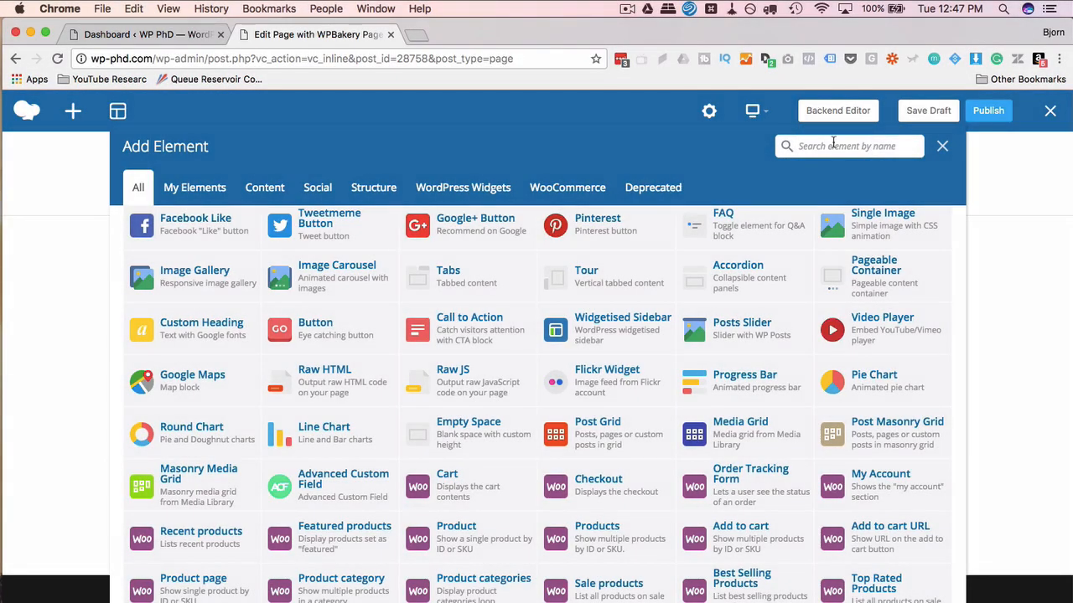
text(slider)
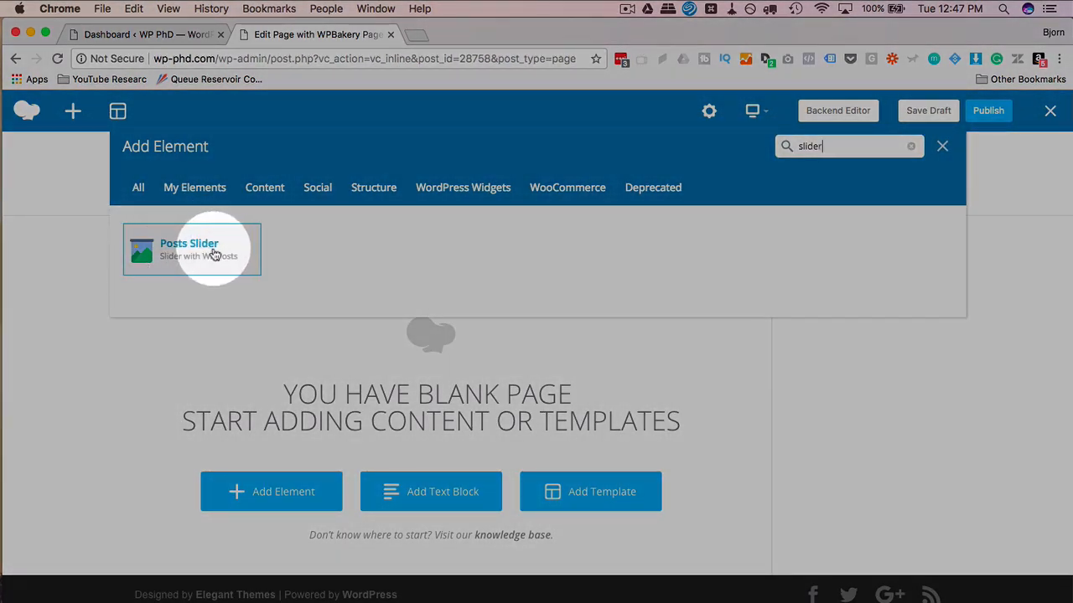
click(191, 248)
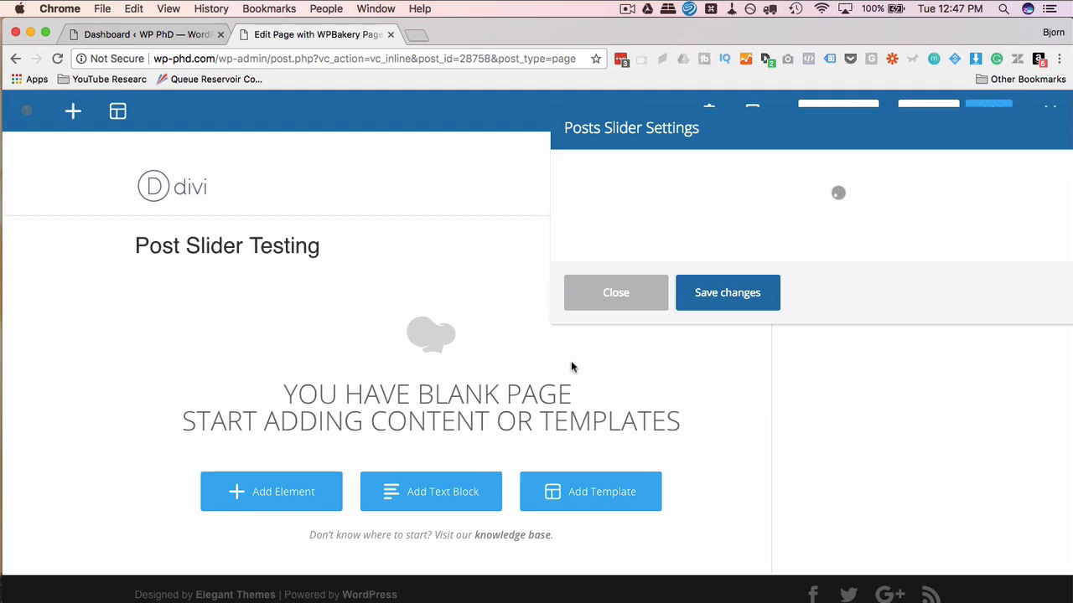
mouse_move(572, 382)
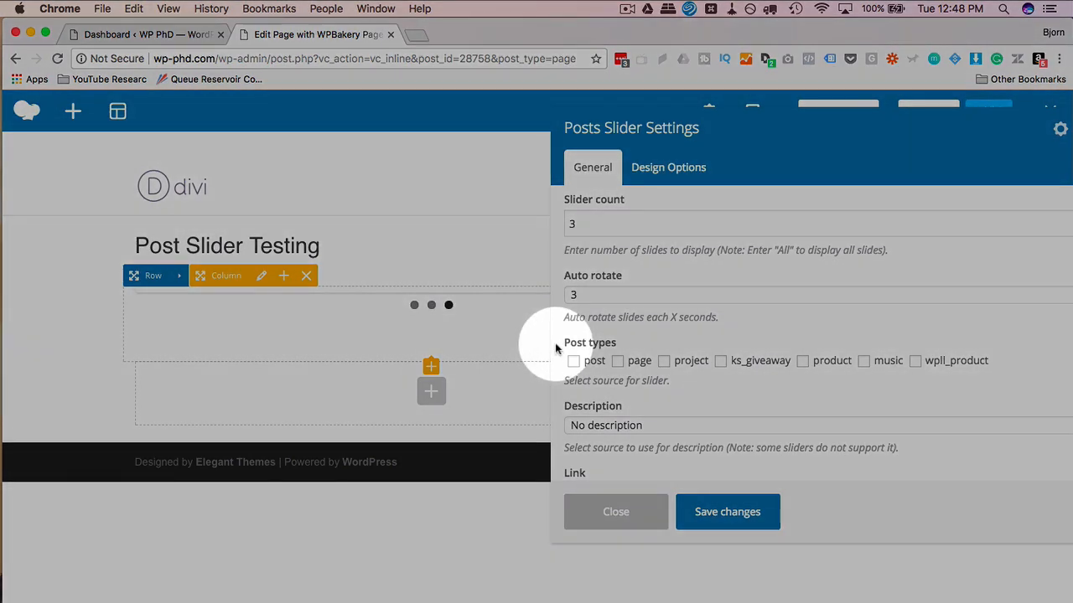
Set the Posts Slider to use pages as its post type and save the settings.
click(617, 361)
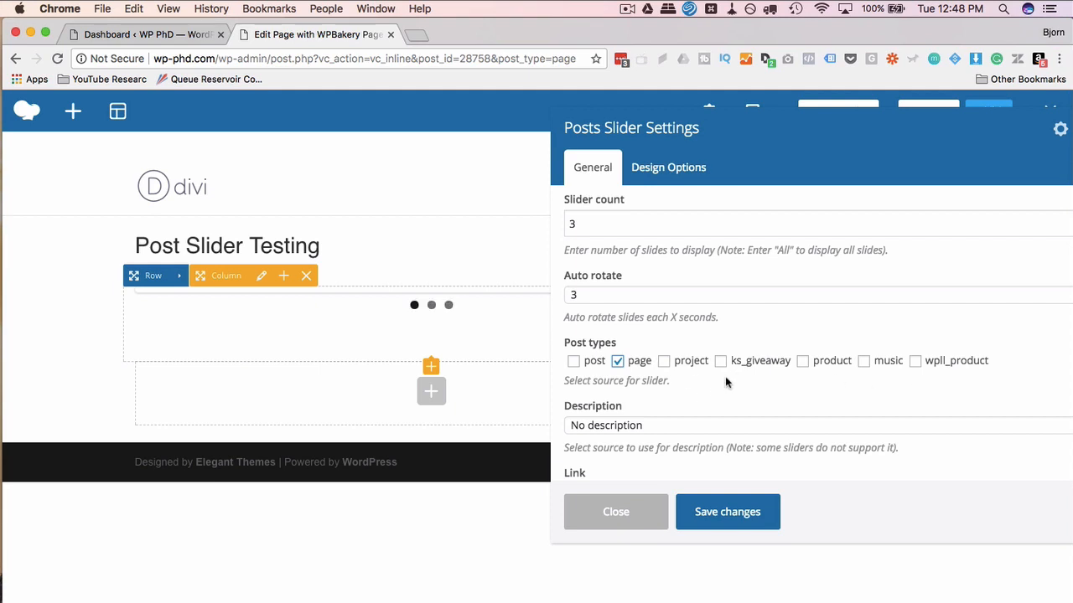
mouse_move(644, 383)
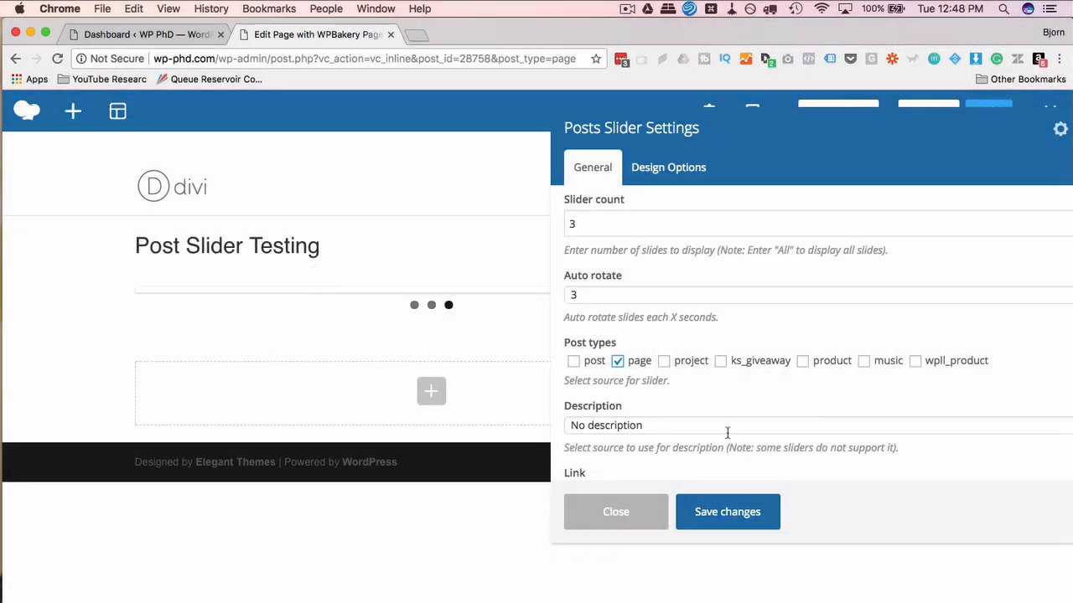
click(727, 511)
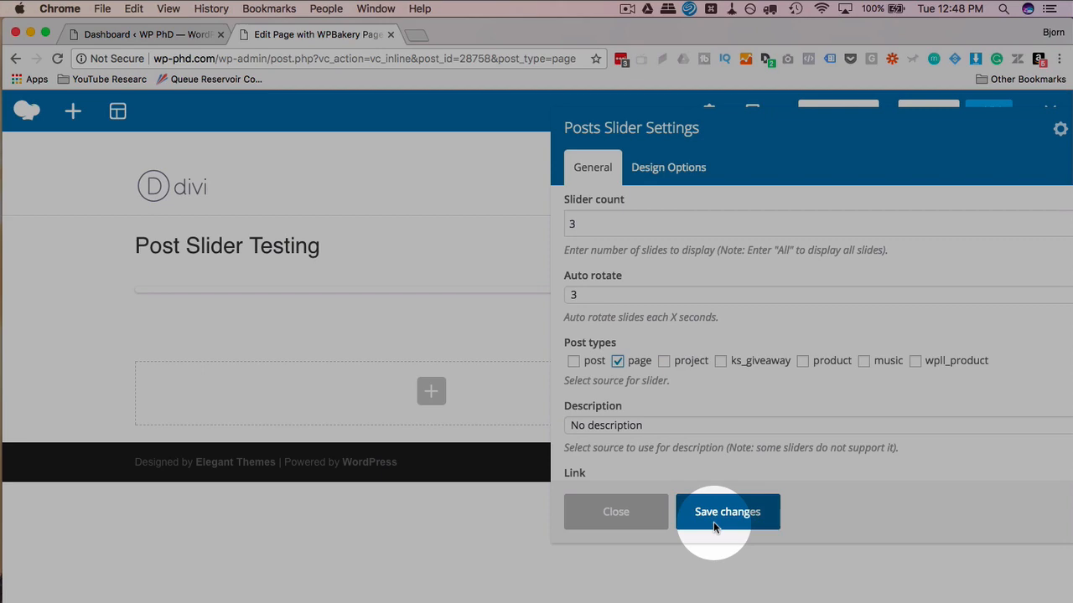
Reopen the Posts Slider settings and switch the slider type to Flex slider slide.
click(727, 511)
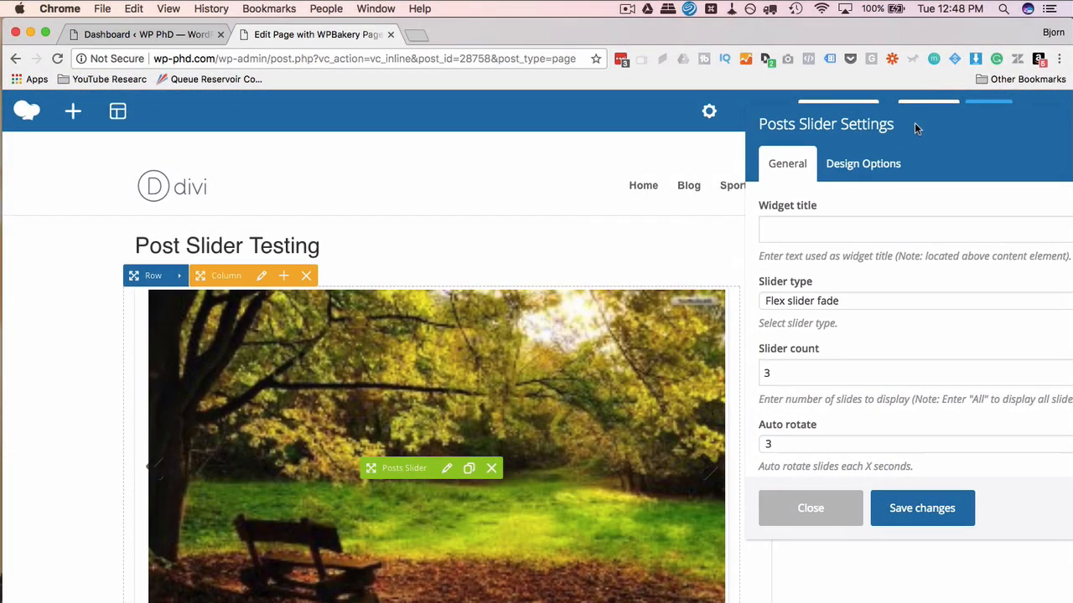
scroll(down, 3)
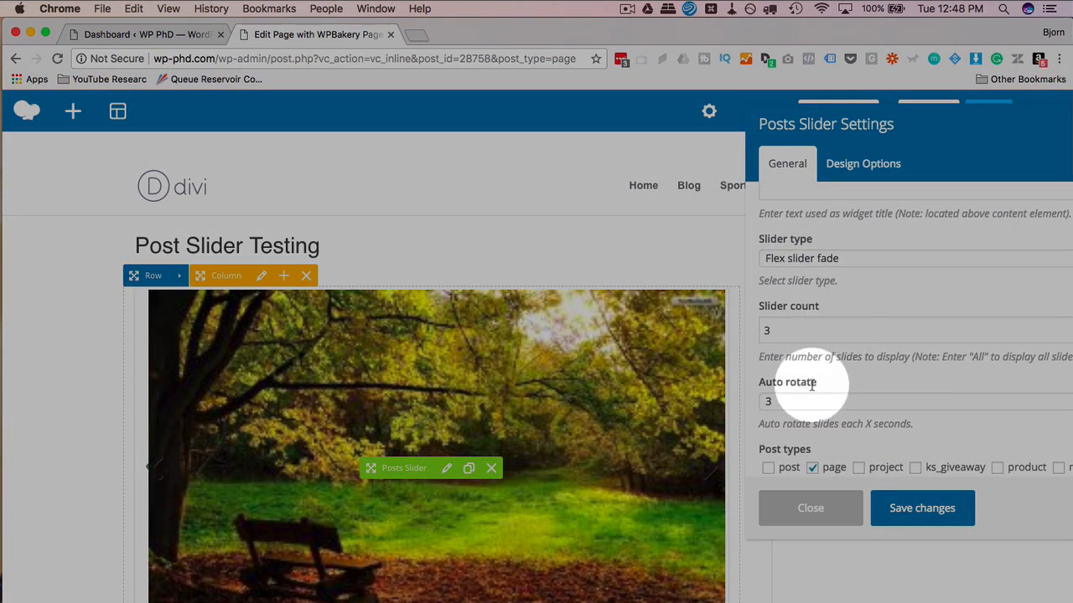
click(787, 402)
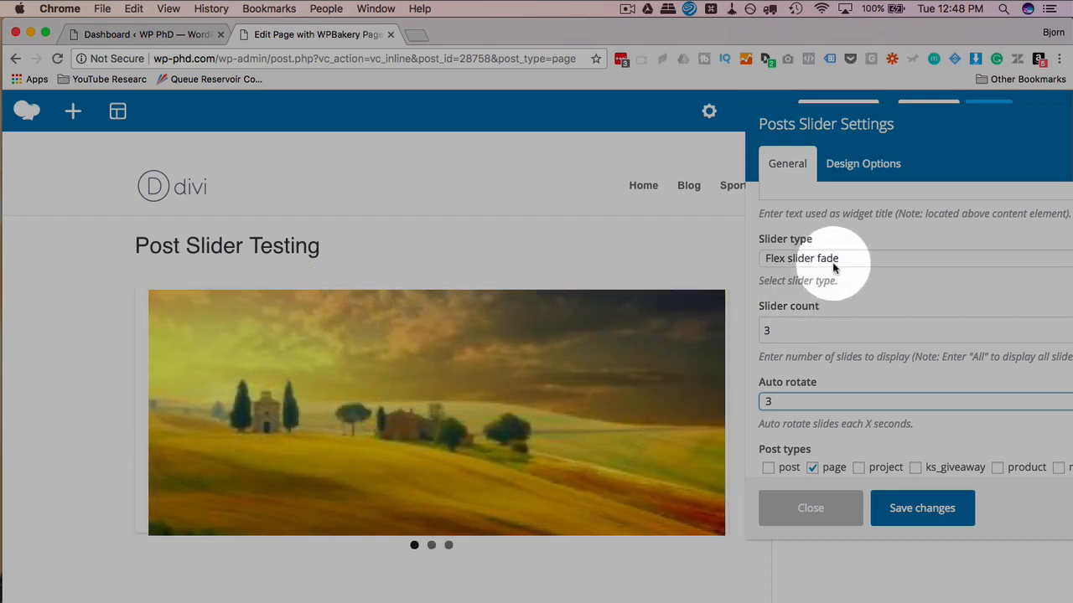
click(830, 259)
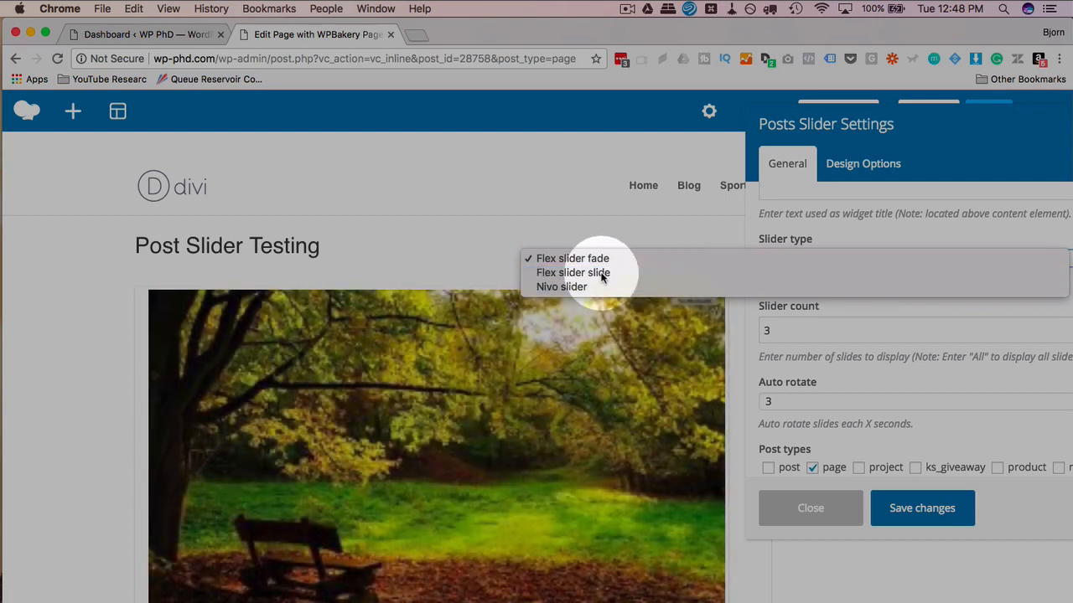
click(573, 271)
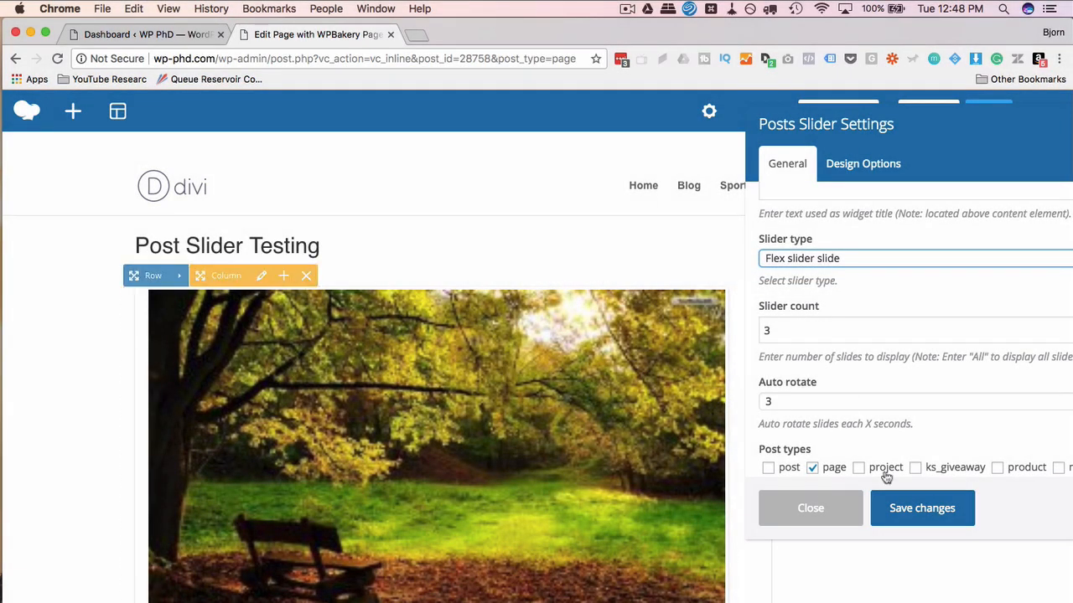
Change the slider type again to Nivo slider.
click(922, 508)
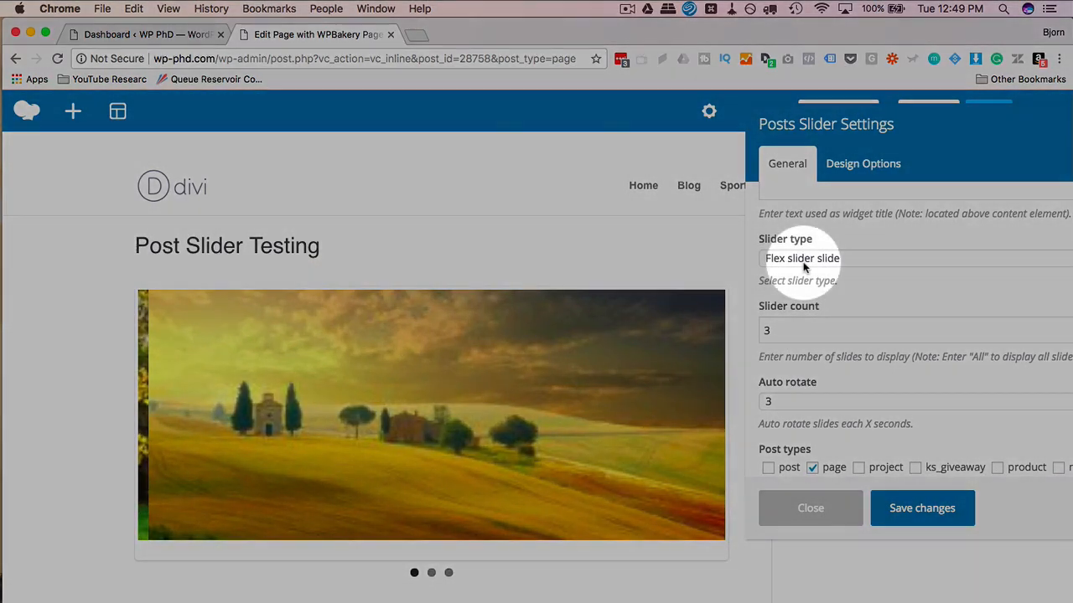
click(801, 258)
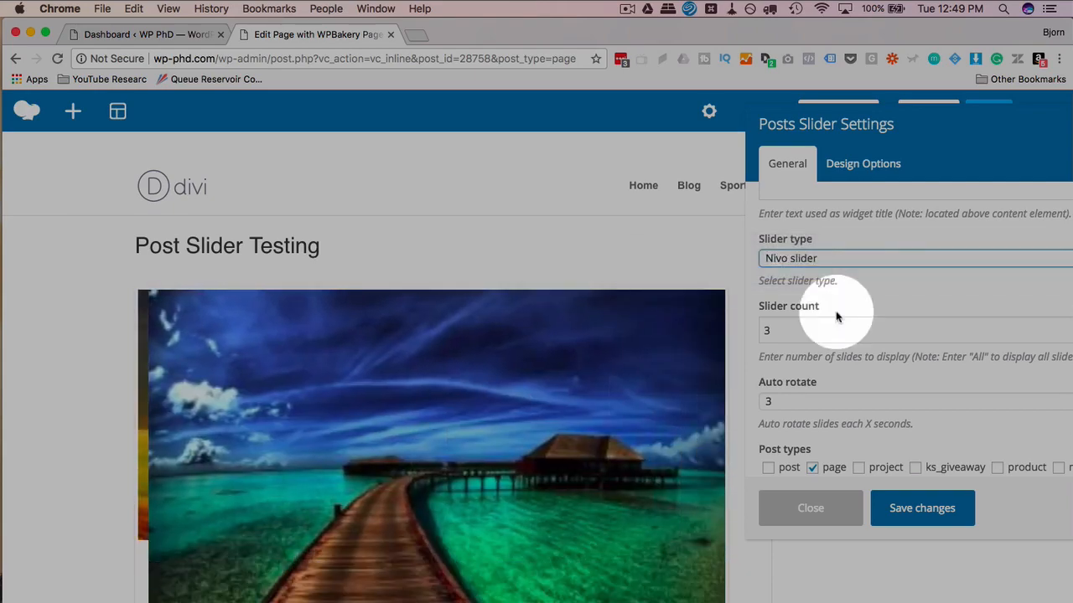
click(922, 508)
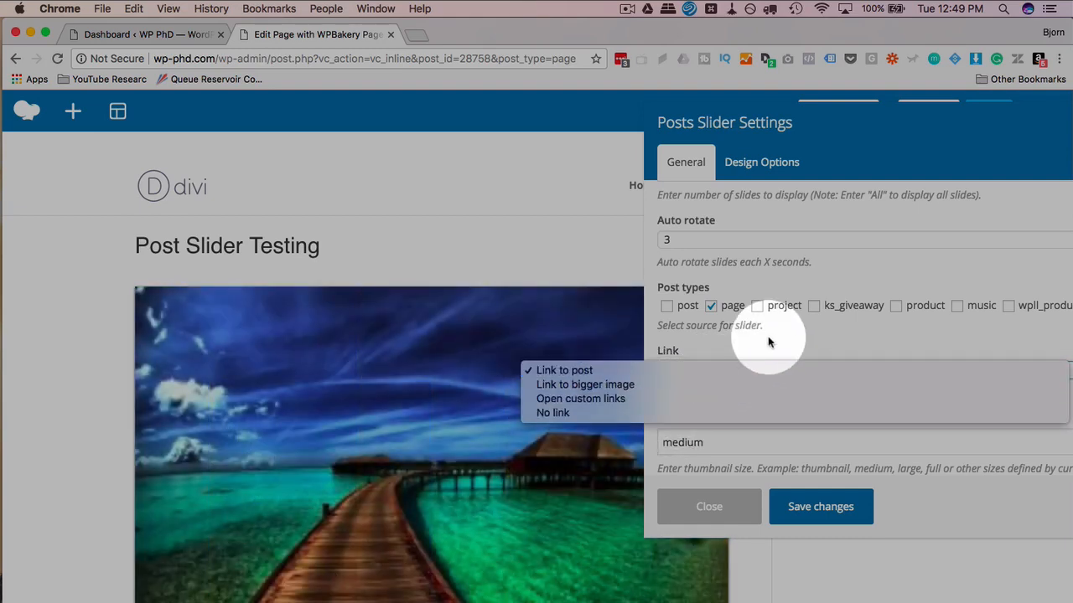
Set slides to 'Link to post' with thumbnail size 'full' and save the settings.
click(563, 370)
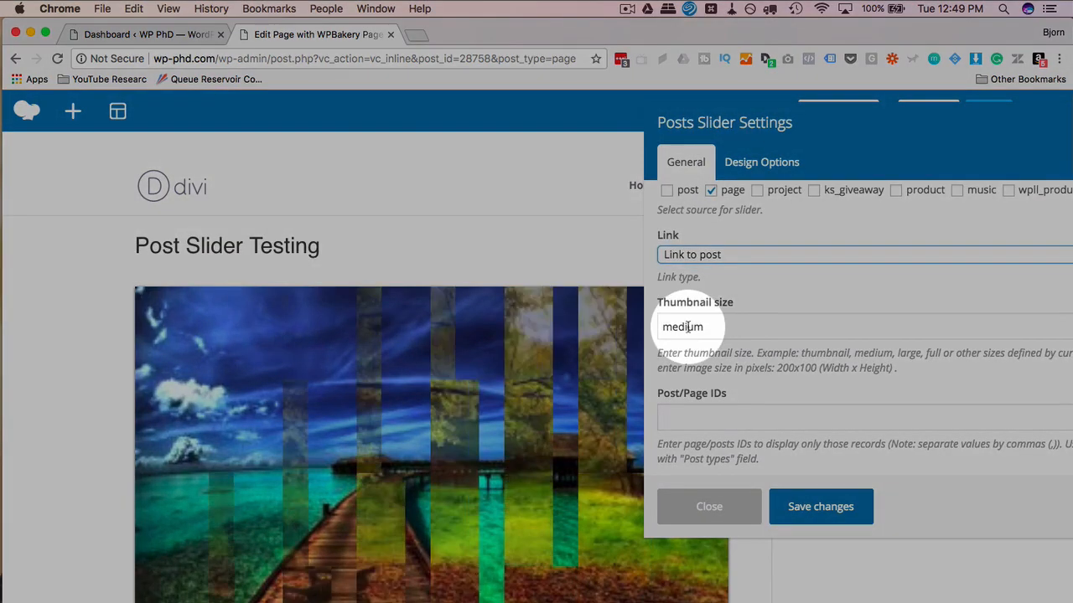
text(full)
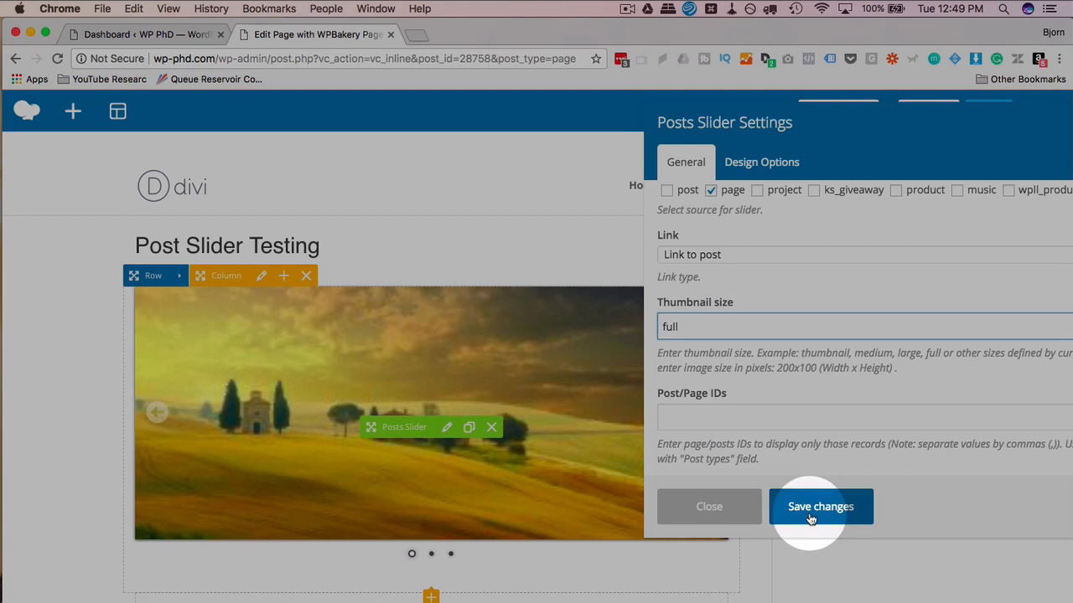
click(821, 506)
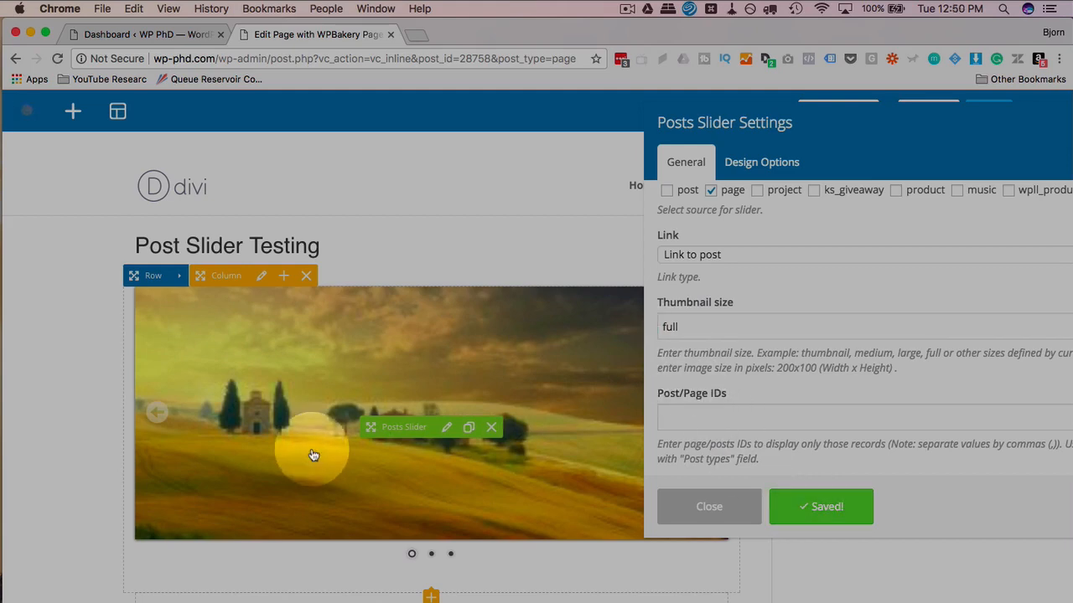
mouse_move(591, 389)
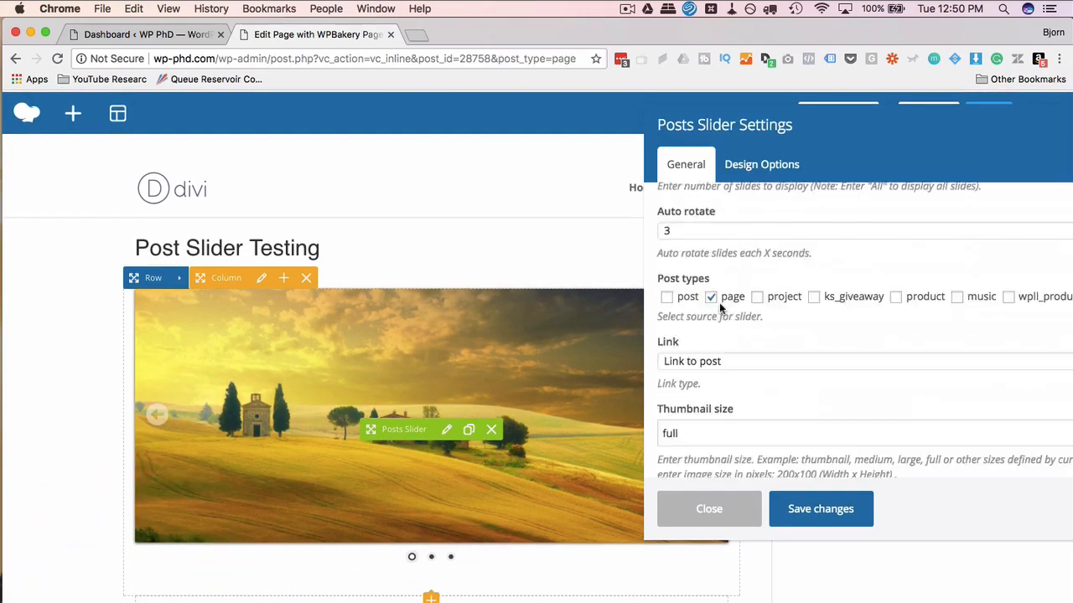
scroll(down, 3)
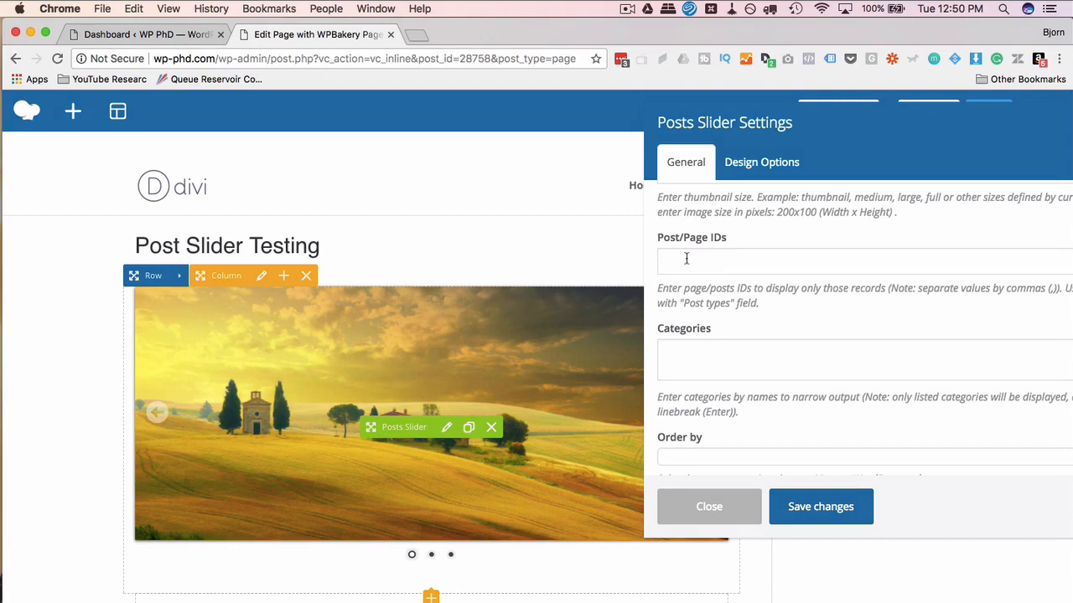
mouse_move(714, 332)
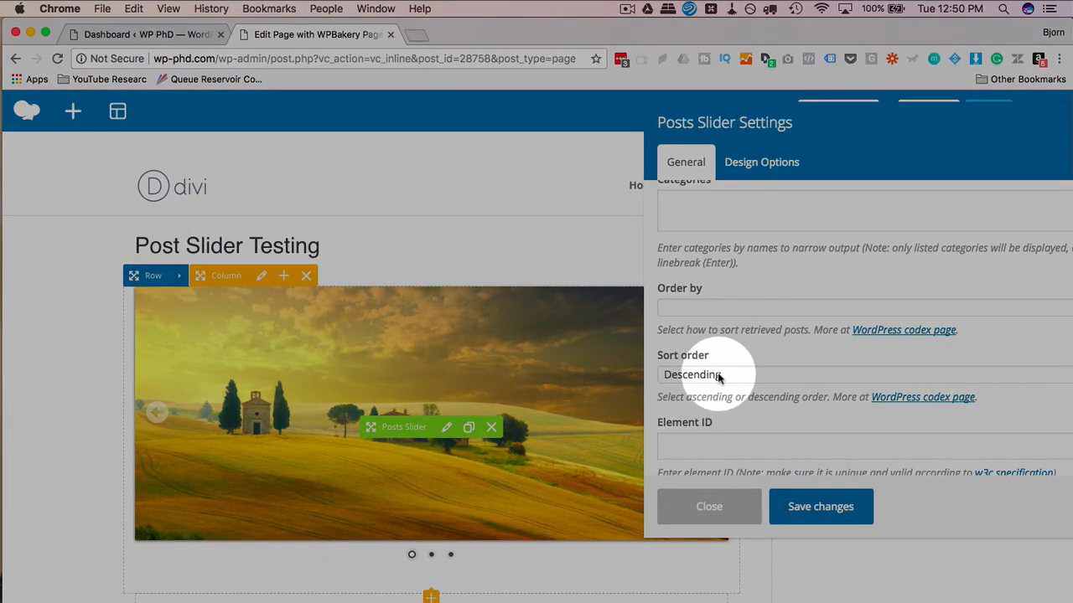
click(693, 375)
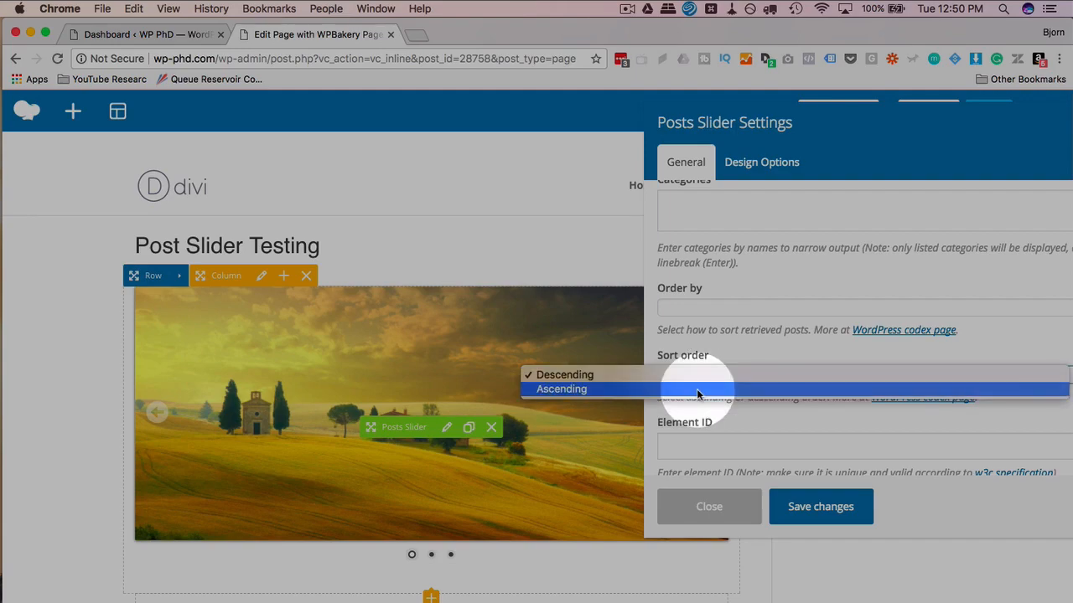
click(562, 389)
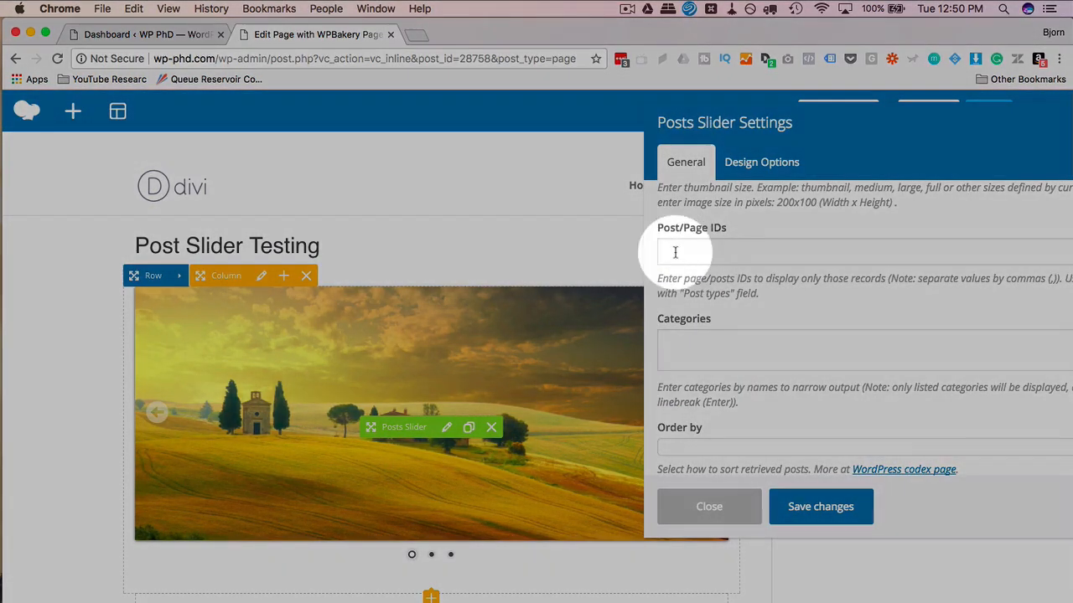
click(864, 350)
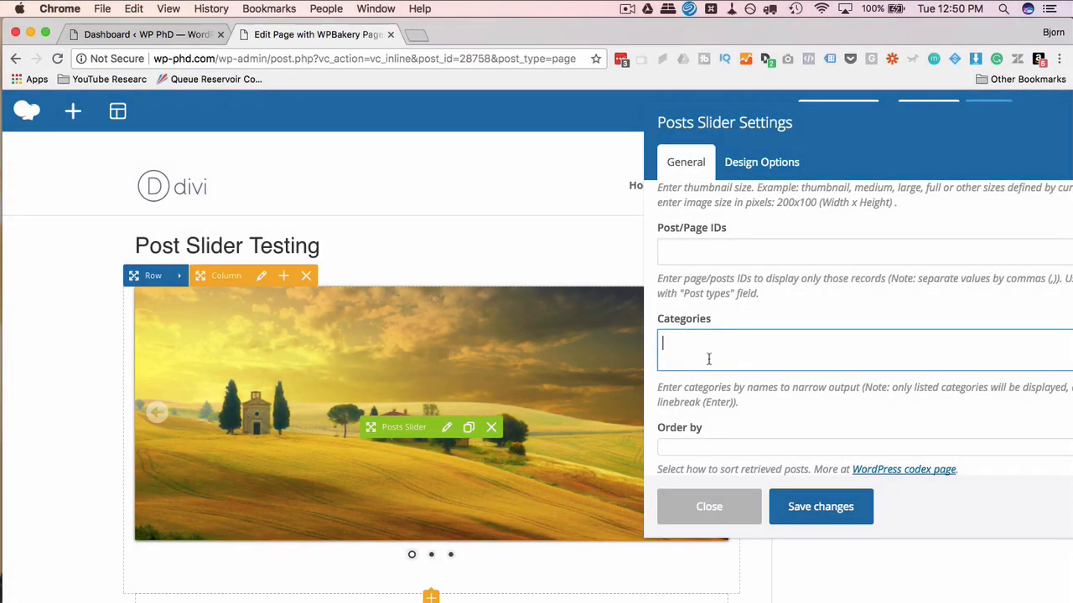
mouse_move(745, 359)
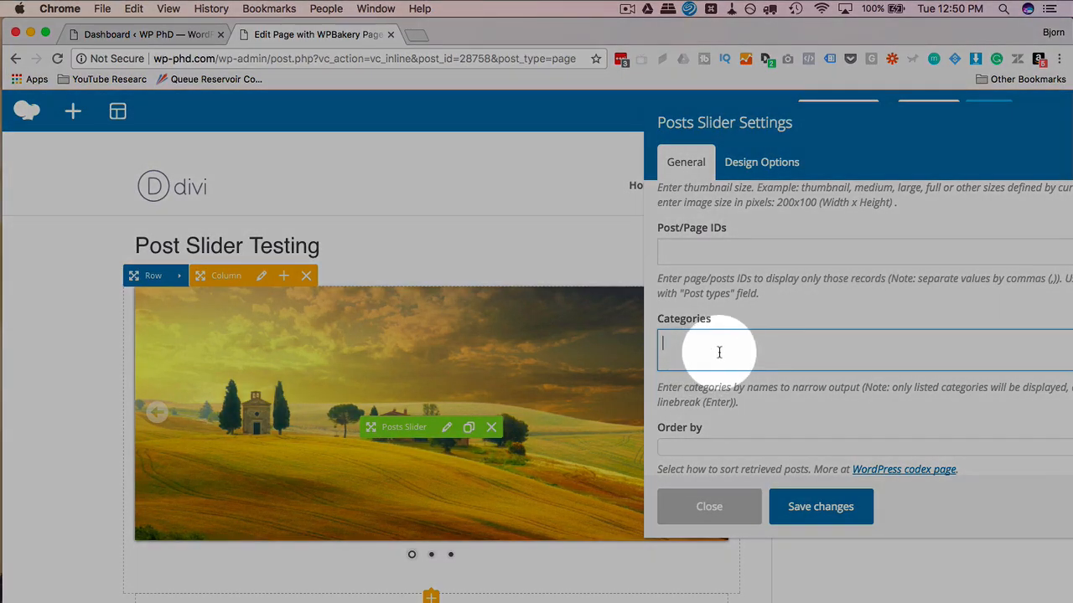
scroll(down, 3)
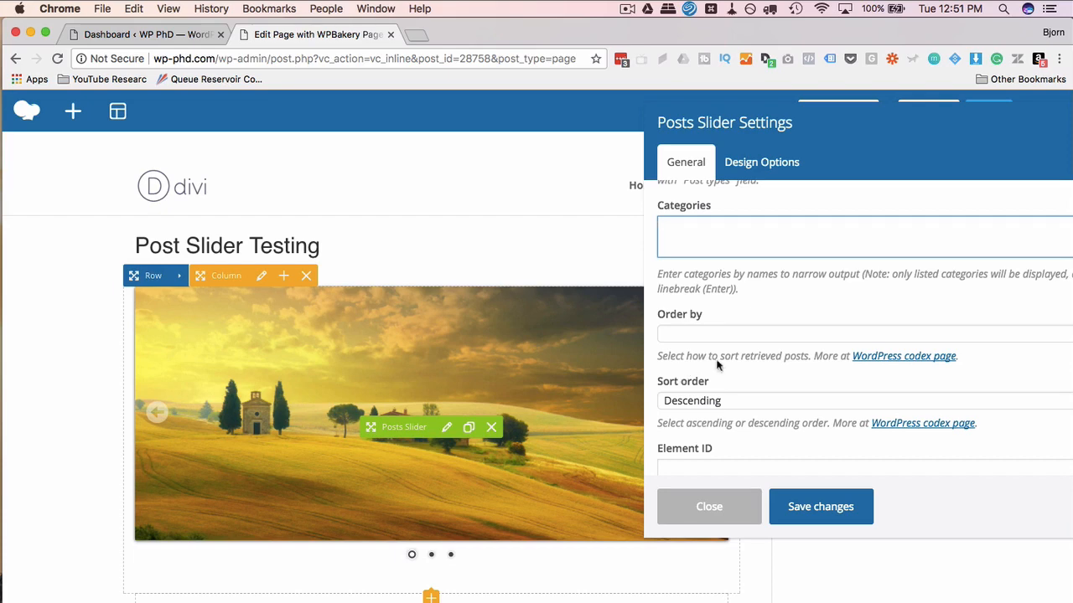
Read the WordPress Codex WP_Query orderby examples in a new tab, then return to the editor.
click(904, 355)
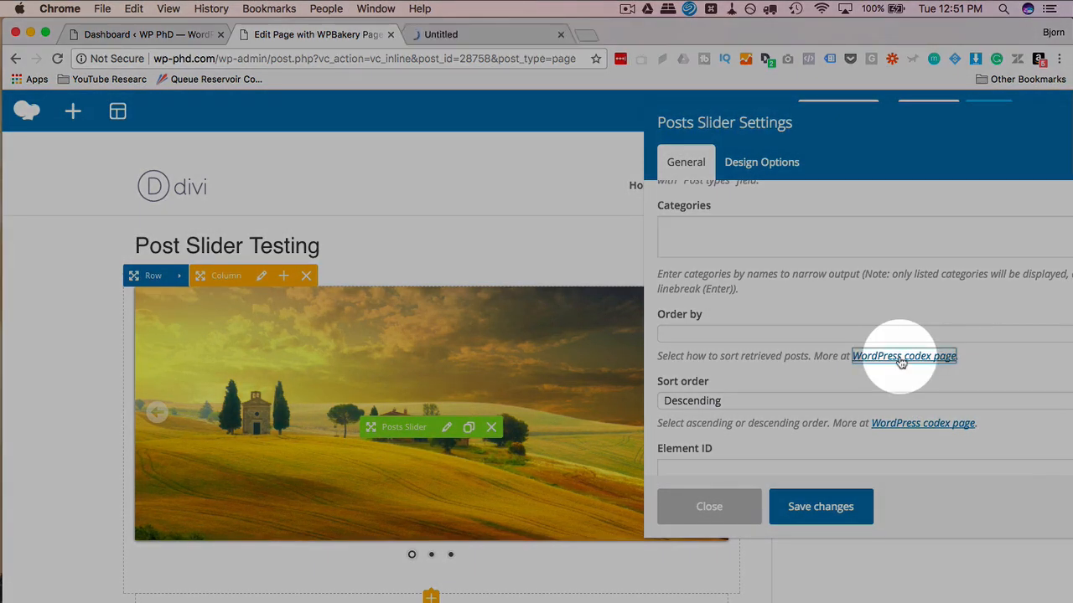
click(903, 355)
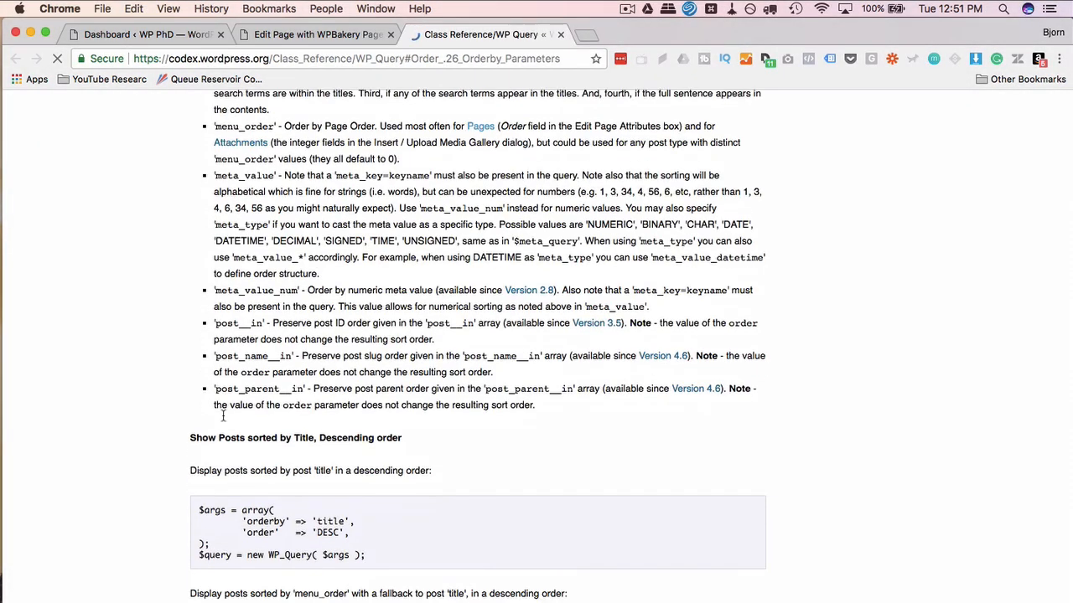
scroll(down, 3)
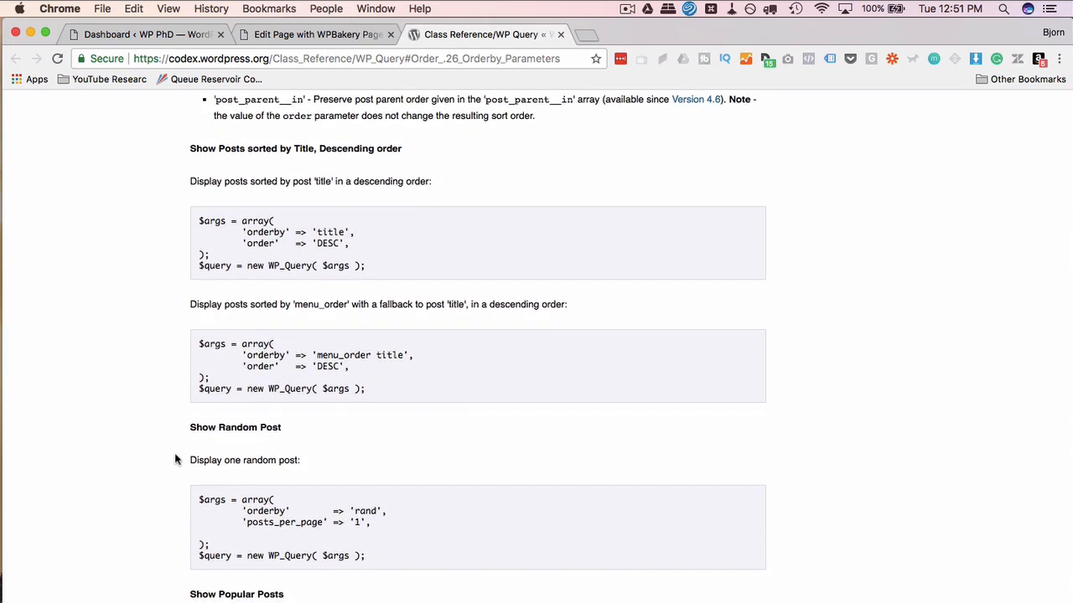
scroll(down, 3)
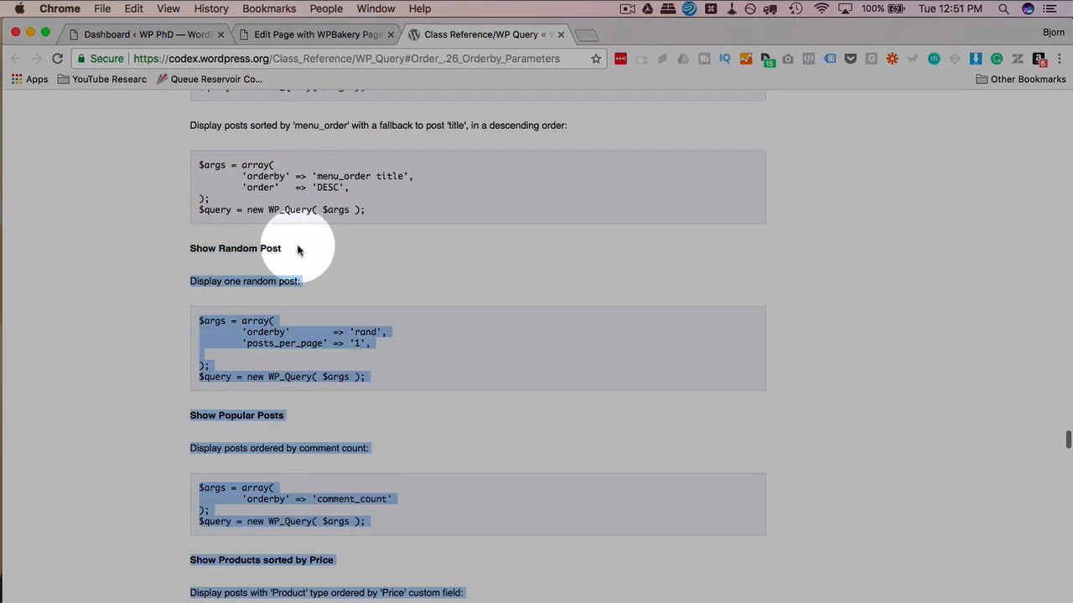
scroll(down, 3)
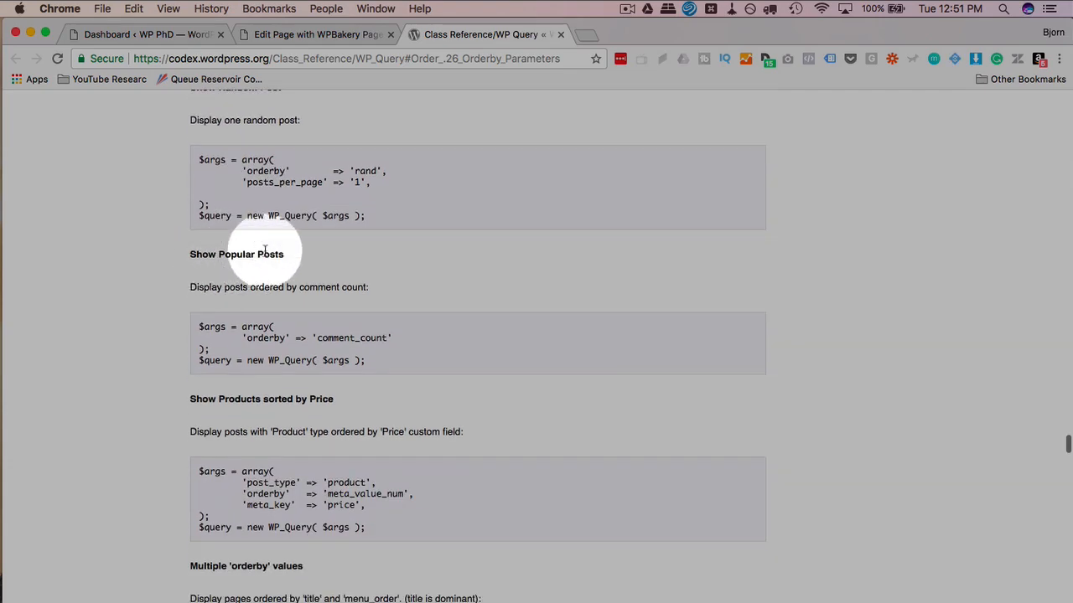
scroll(down, 3)
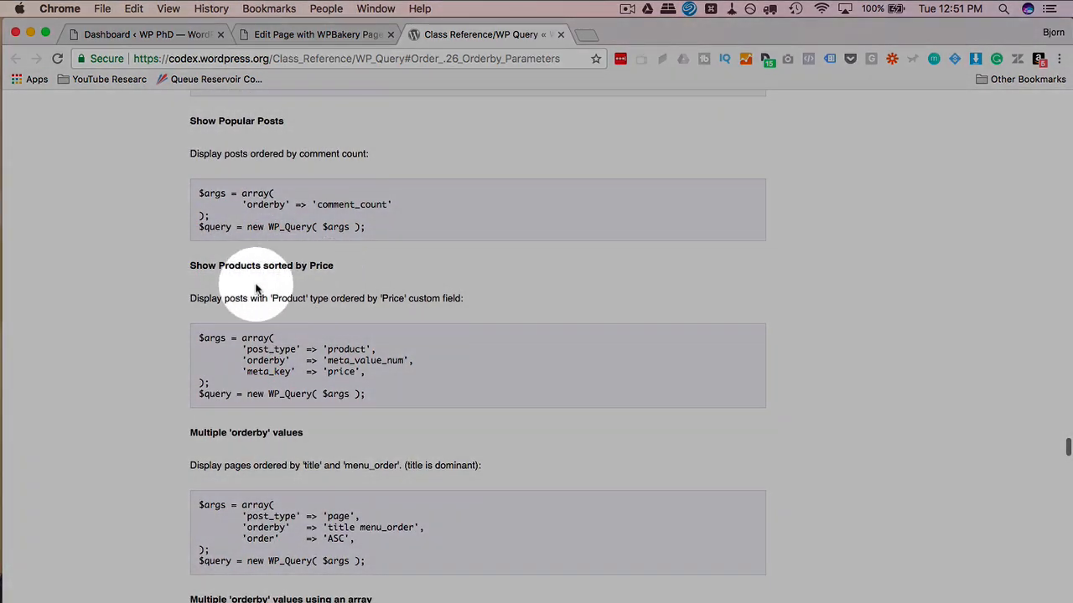
scroll(down, 3)
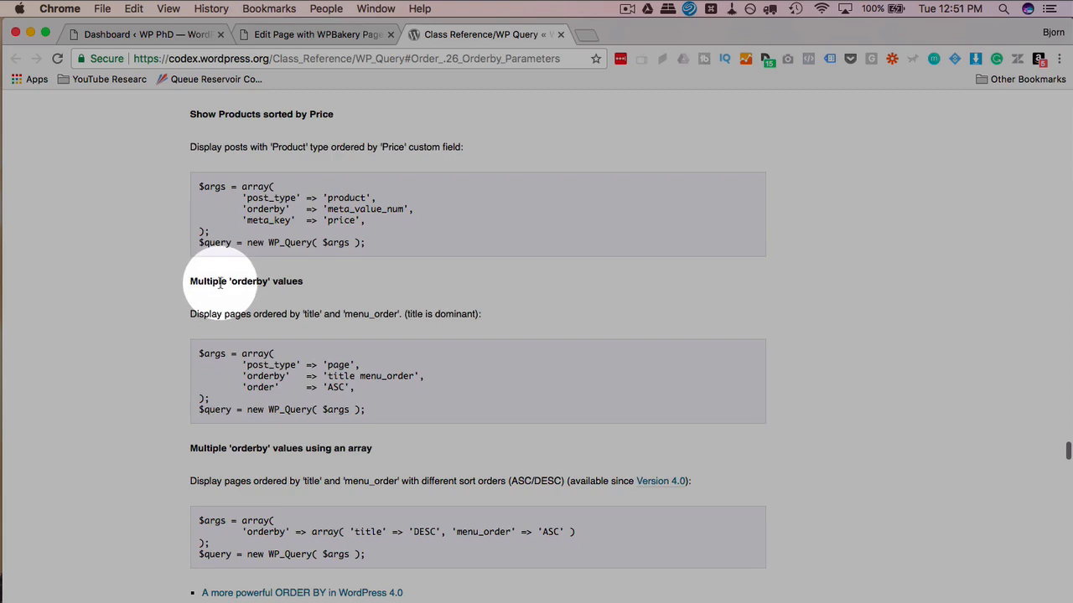
scroll(down, 3)
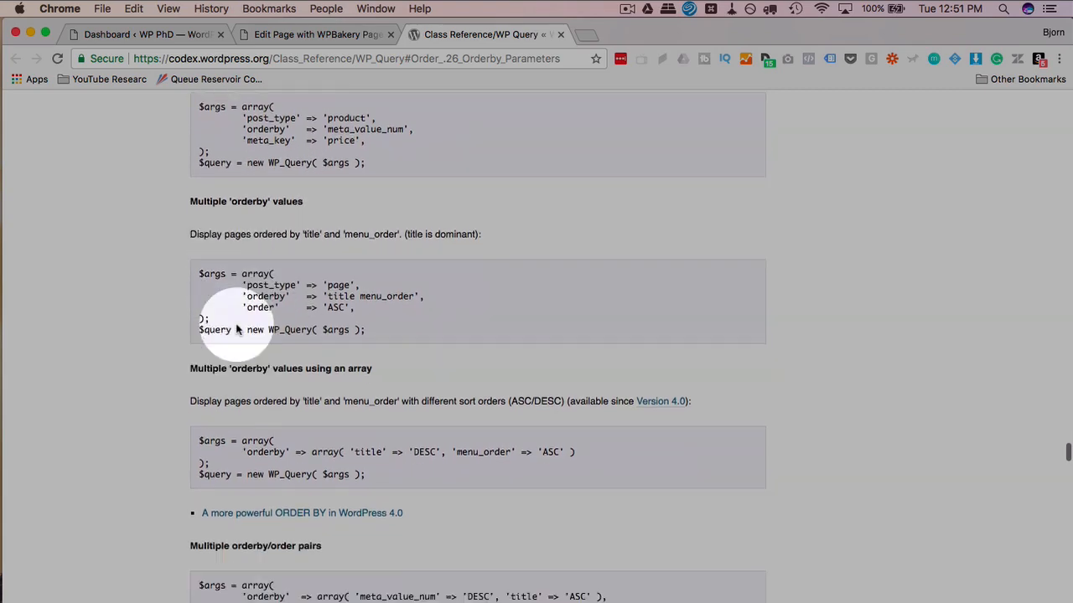
scroll(down, 3)
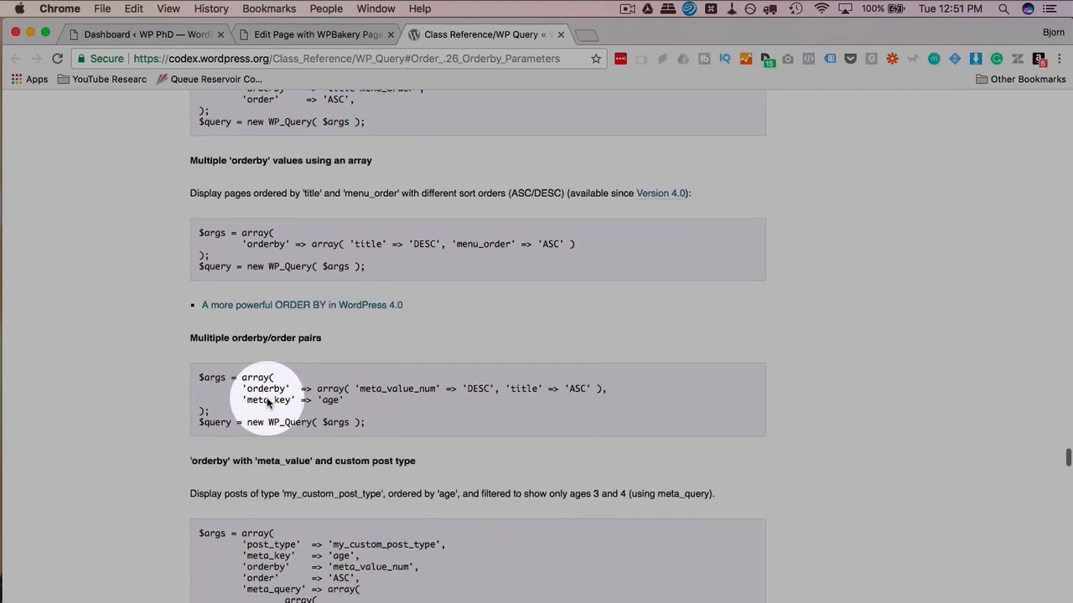
scroll(down, 3)
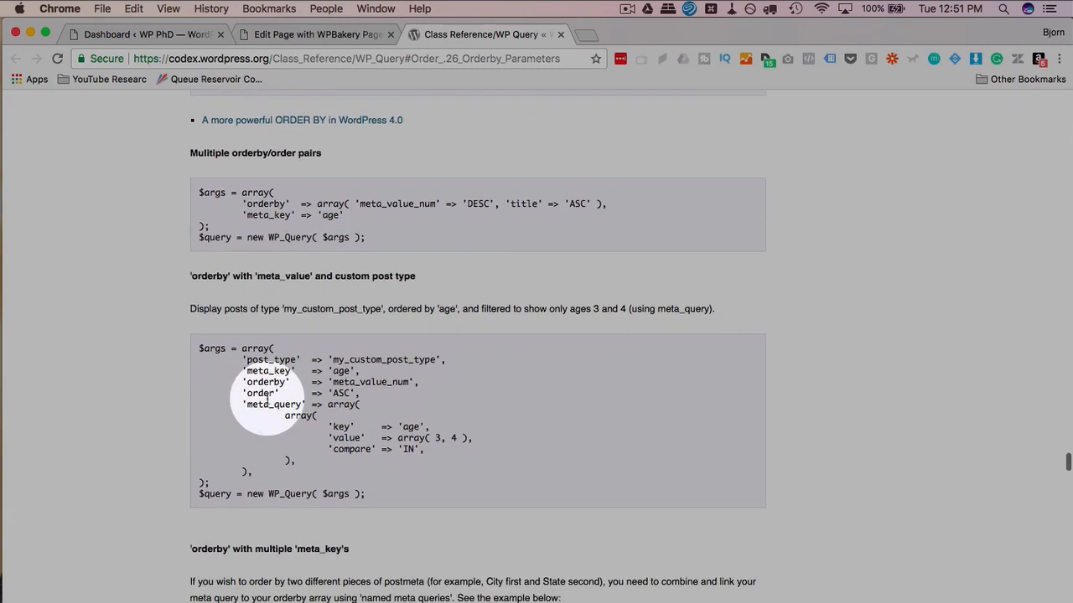
click(315, 34)
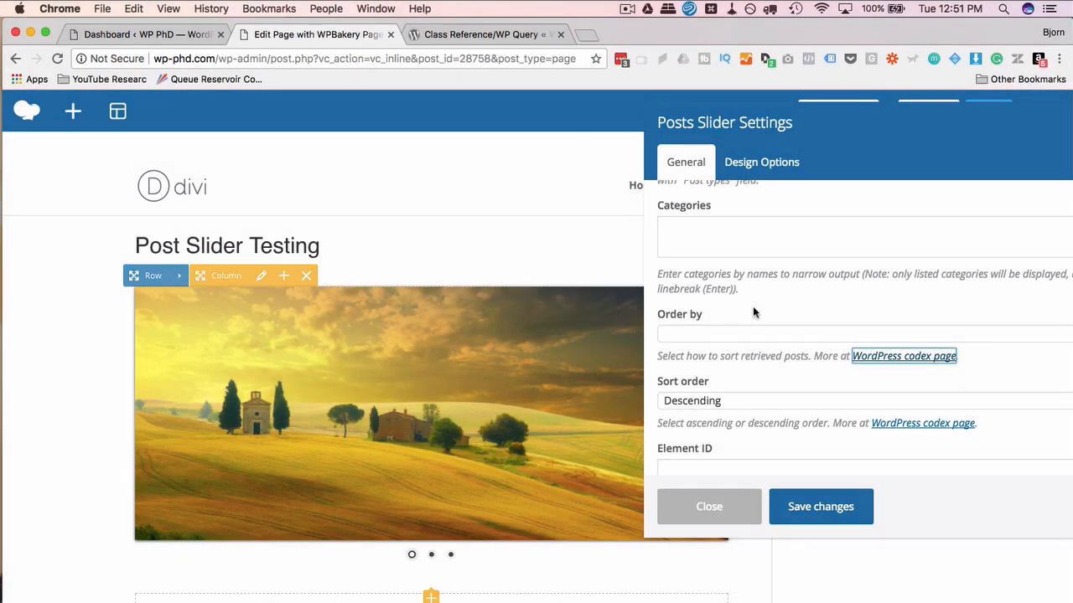
Review the rest of the Posts Slider general settings without changing anything.
scroll(down, 3)
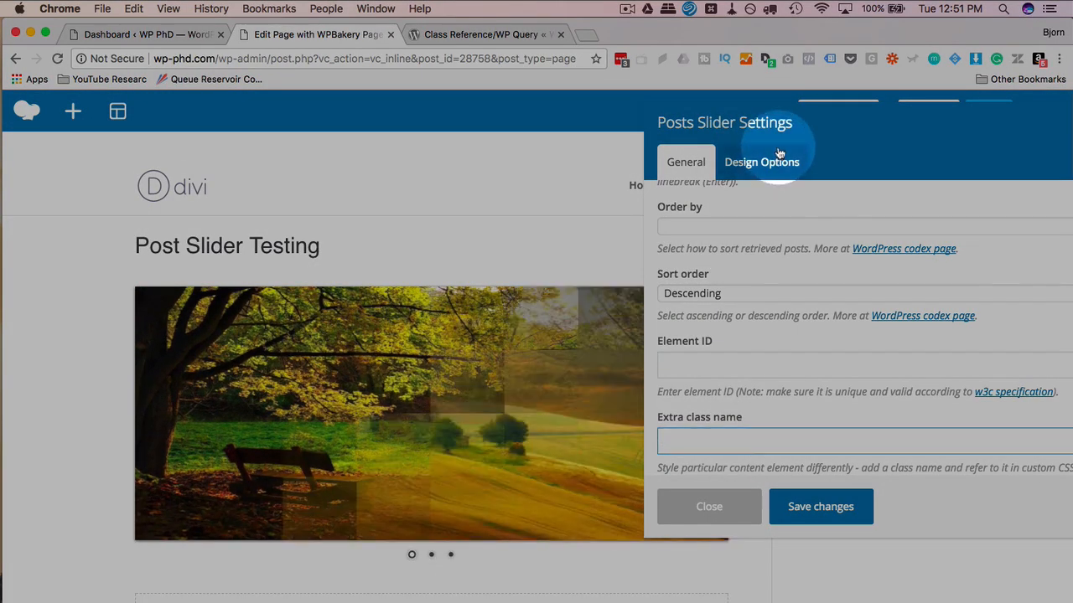
In Design Options, give the slider a solid black border with widths 3, 6, 10, 14 and save.
click(761, 160)
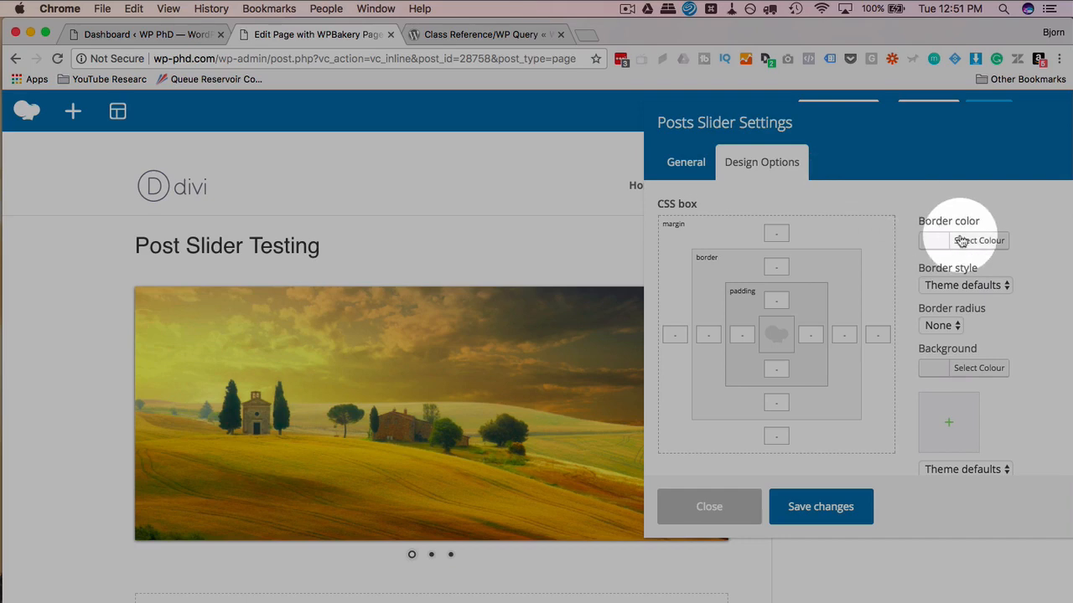
click(978, 241)
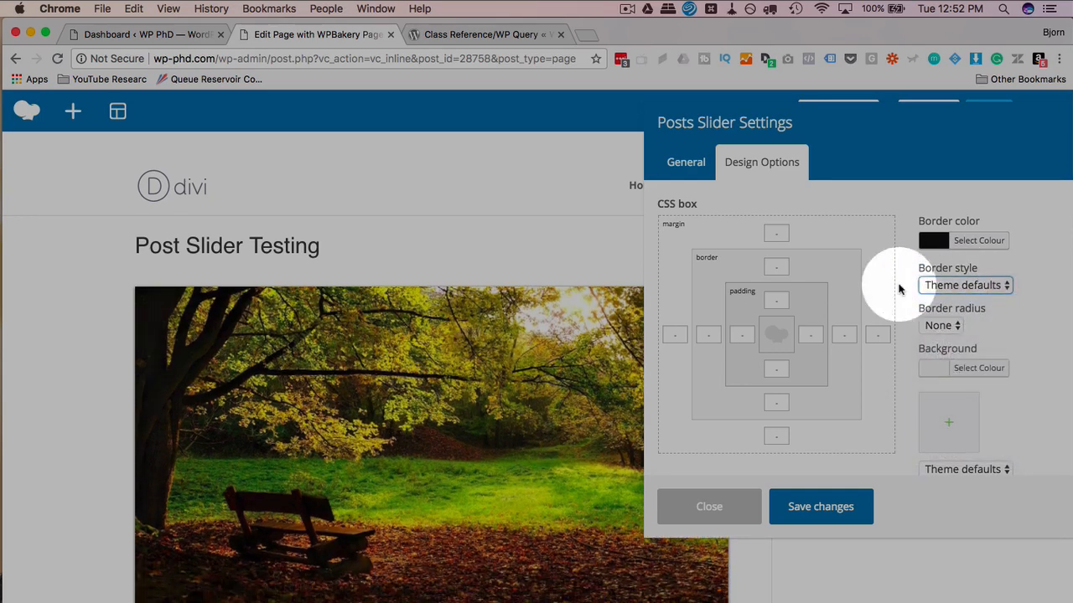
click(963, 285)
text(10)
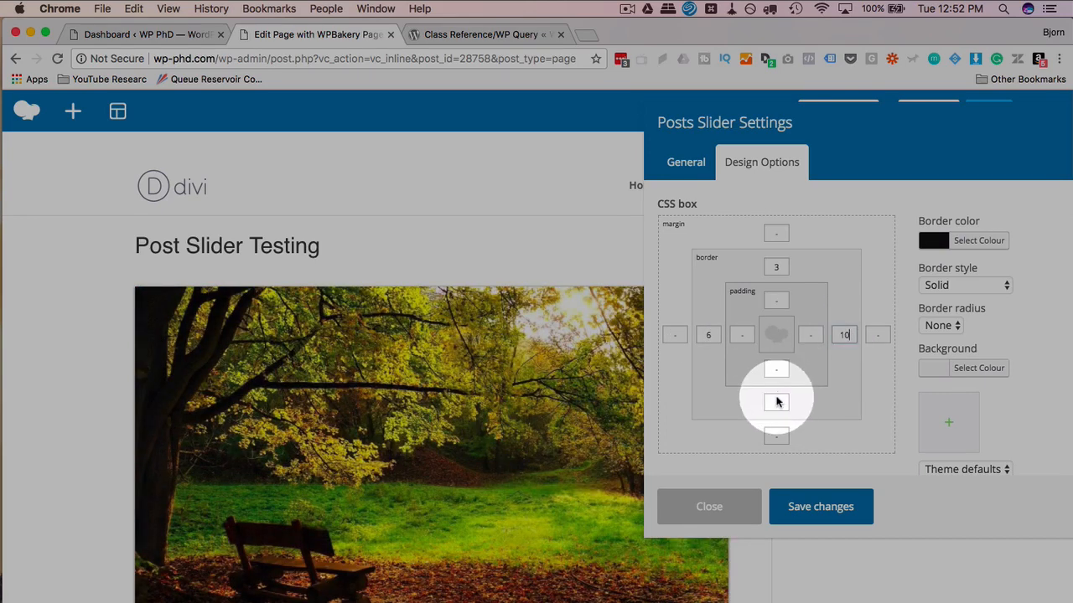
click(820, 506)
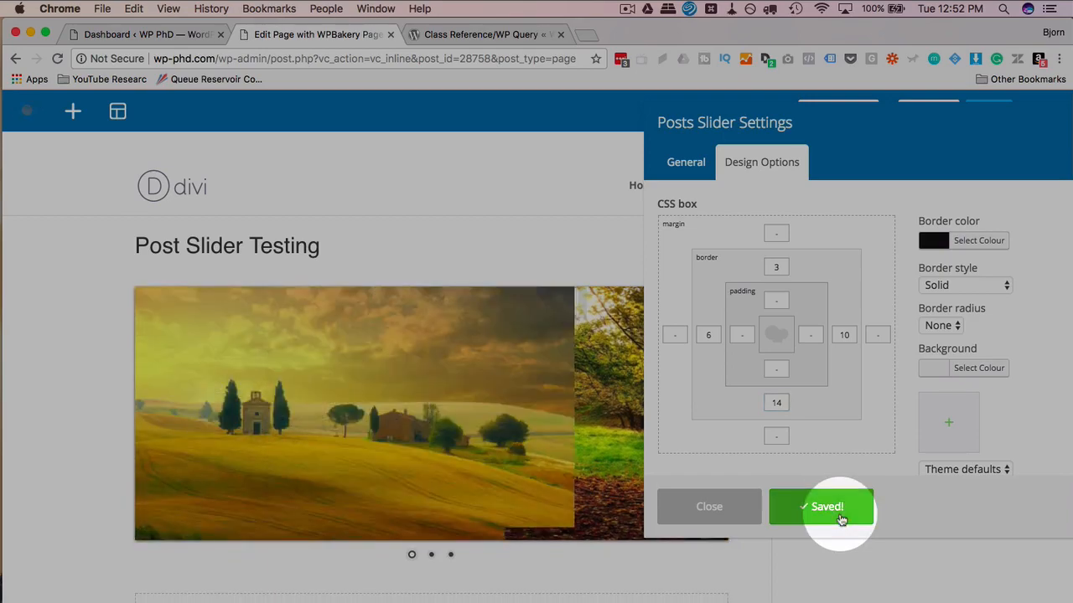
click(840, 506)
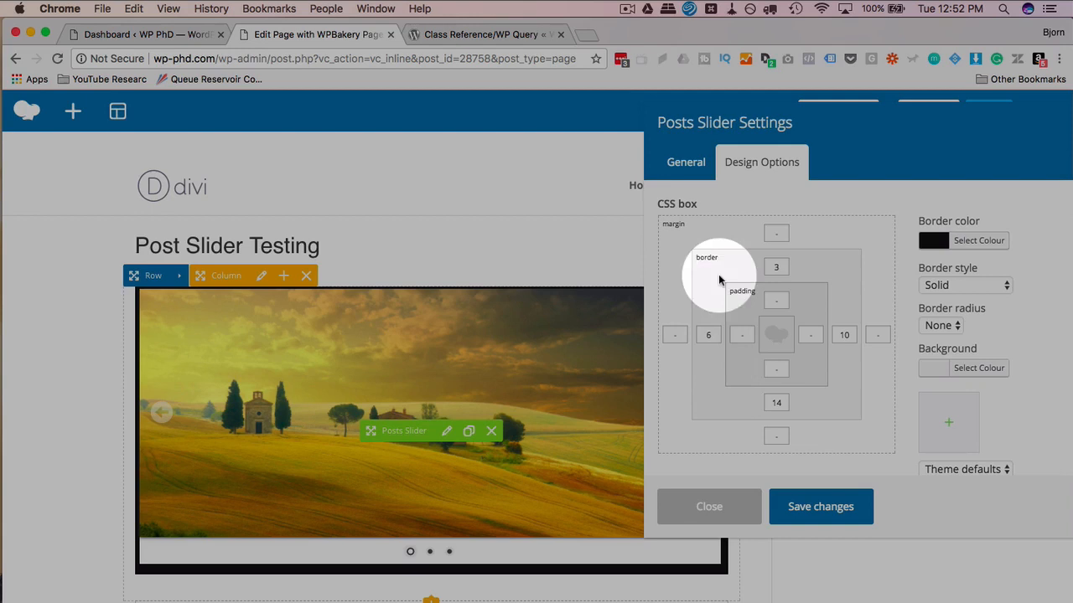
mouse_move(731, 354)
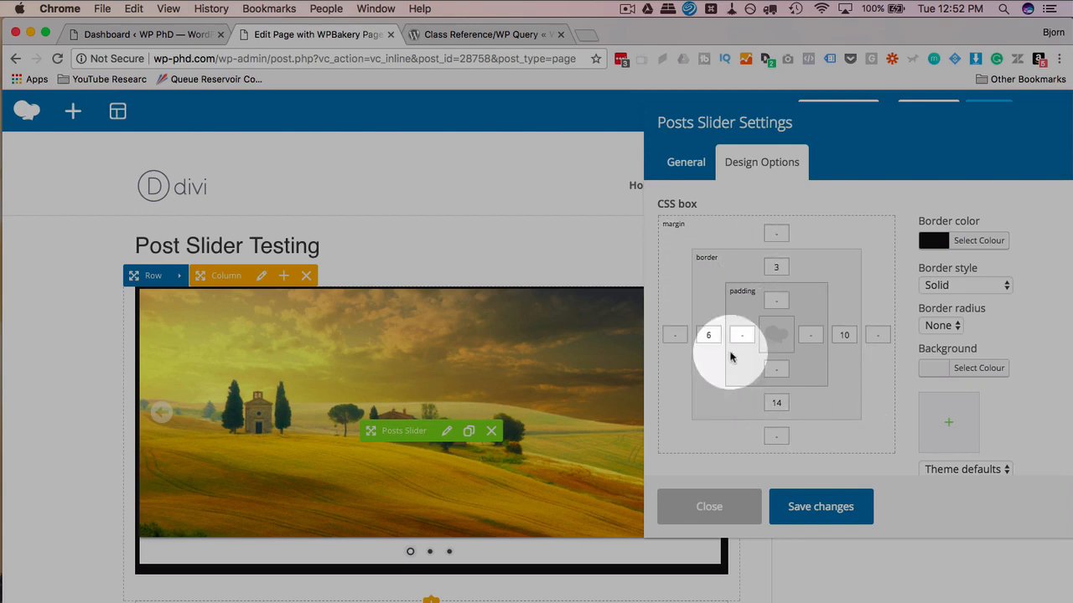
Enable Simplify controls for a single border width of 3, save, and close the settings.
scroll(down, 3)
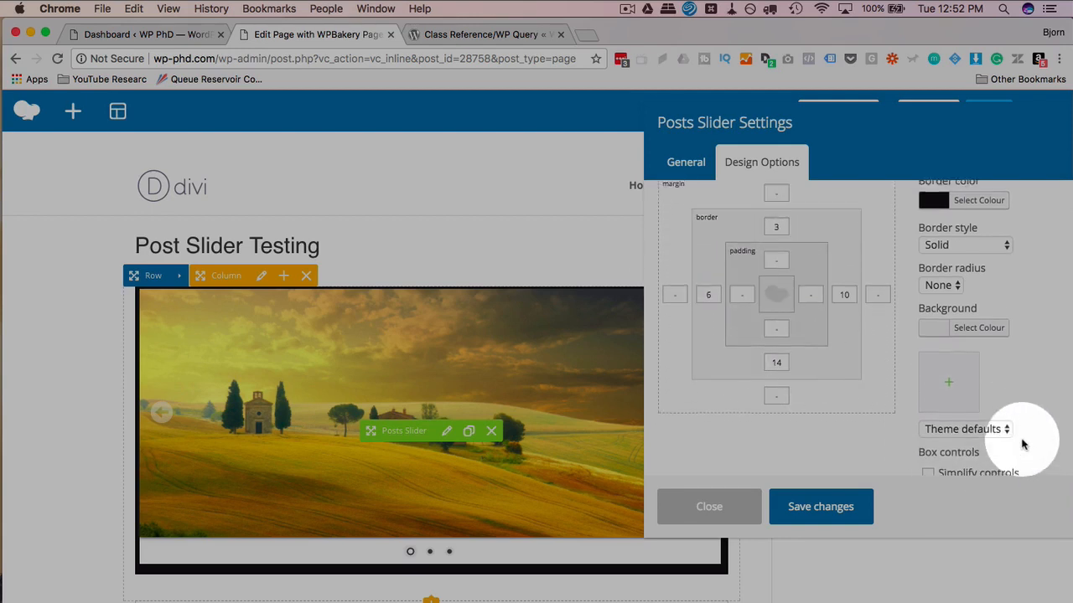
click(928, 466)
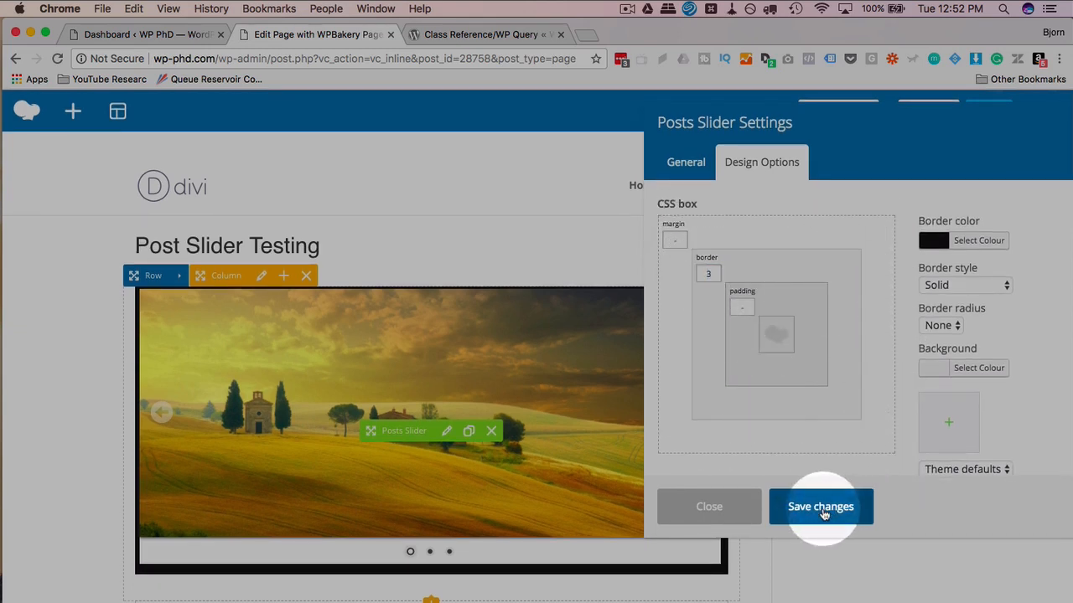
click(821, 506)
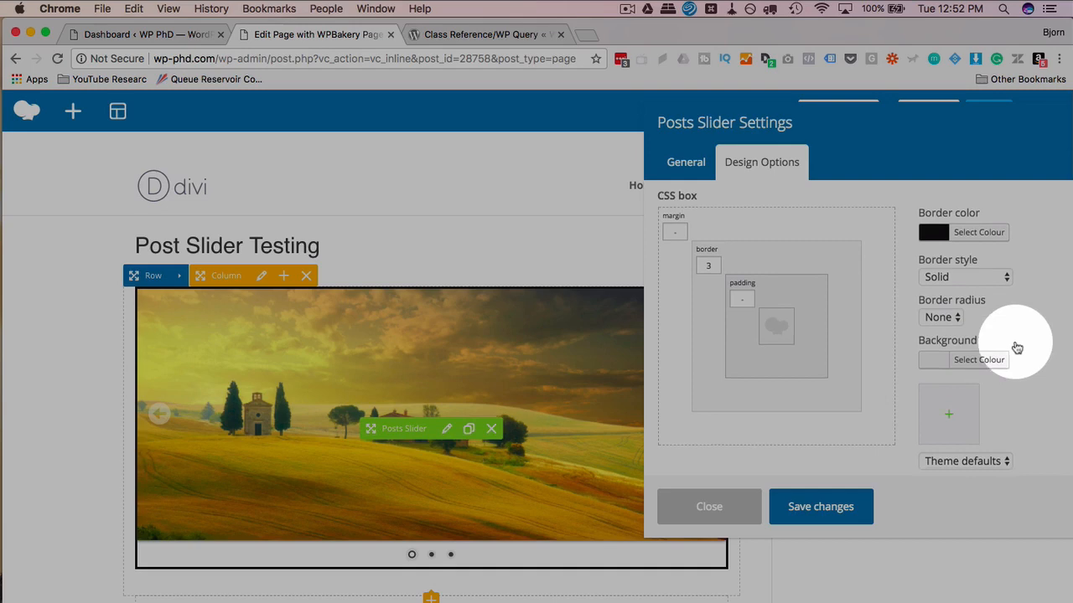
scroll(down, 3)
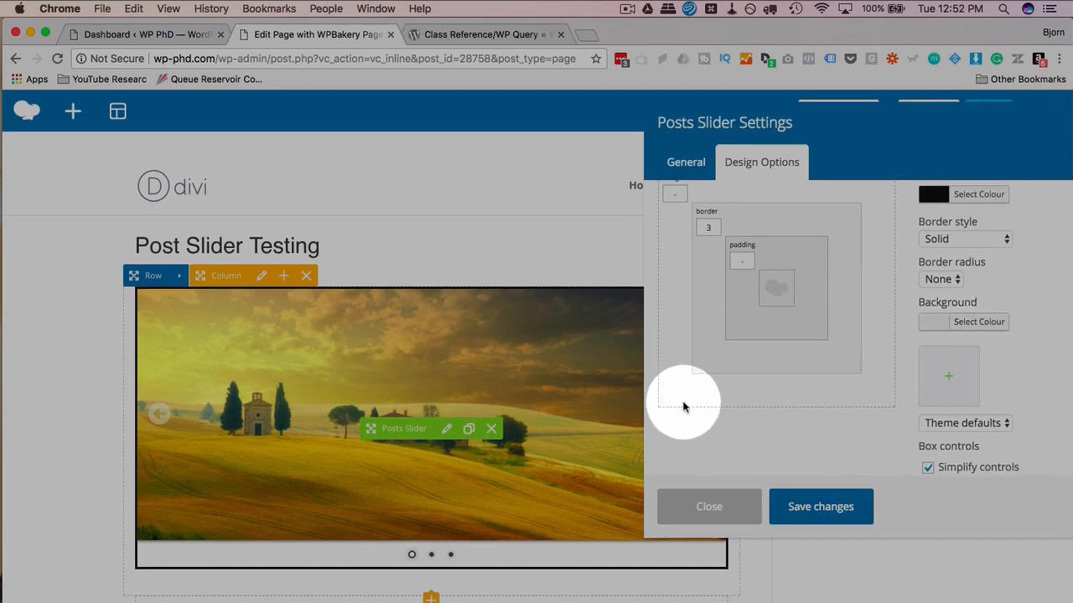
mouse_move(901, 373)
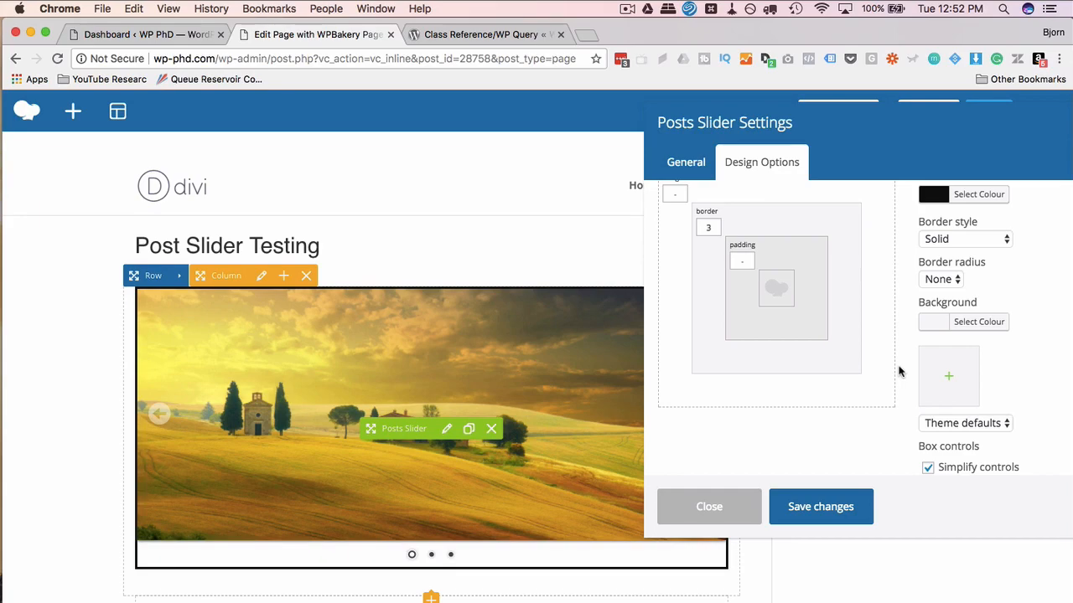
mouse_move(758, 503)
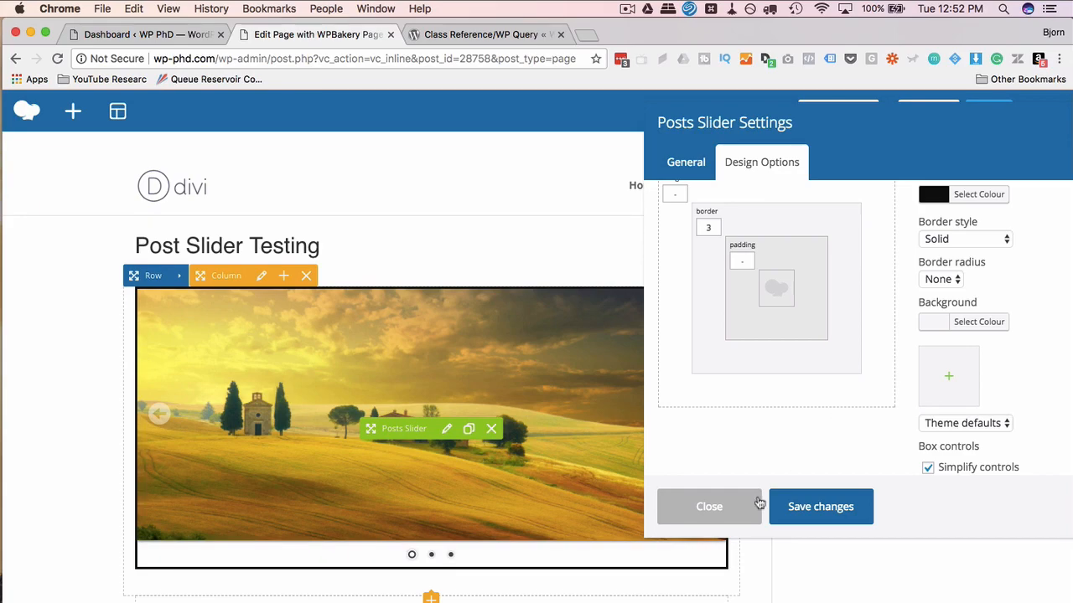
click(709, 507)
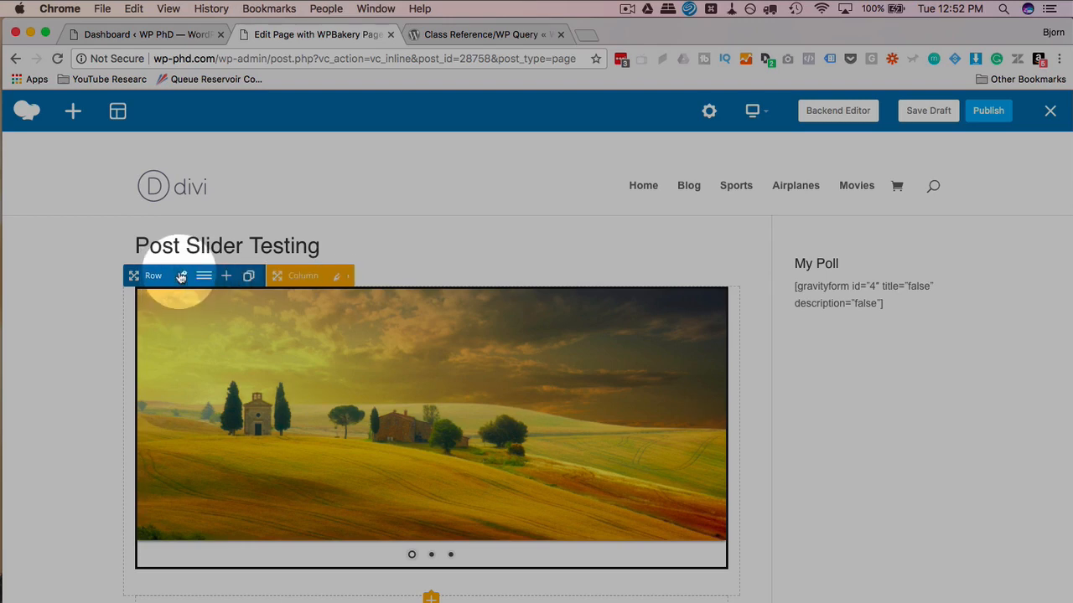
Split the slider's row into a 1/2 + 1/2 column layout.
click(205, 275)
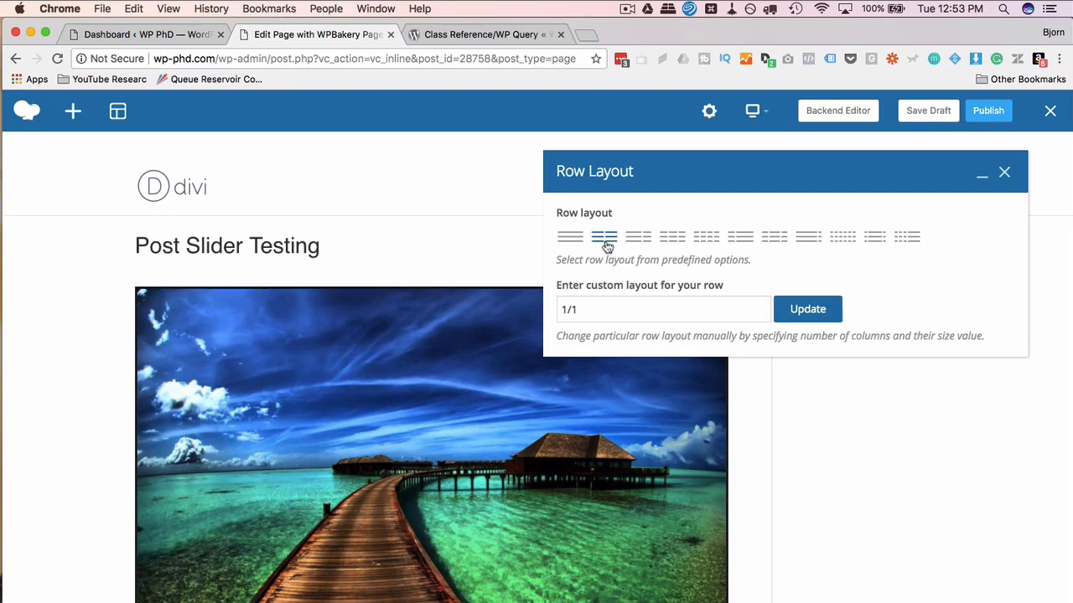
click(604, 237)
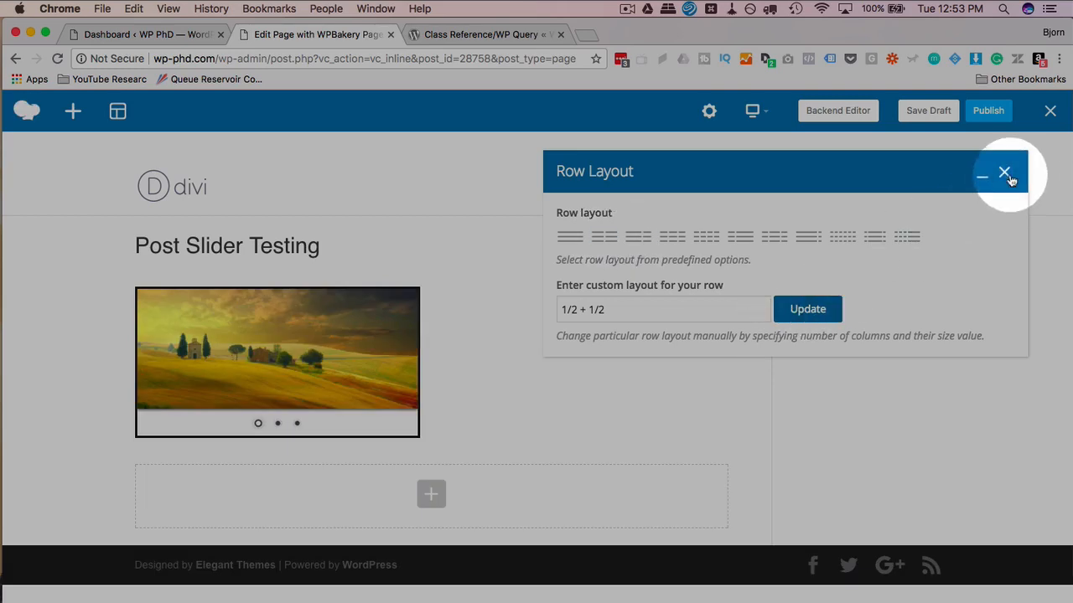
click(1003, 171)
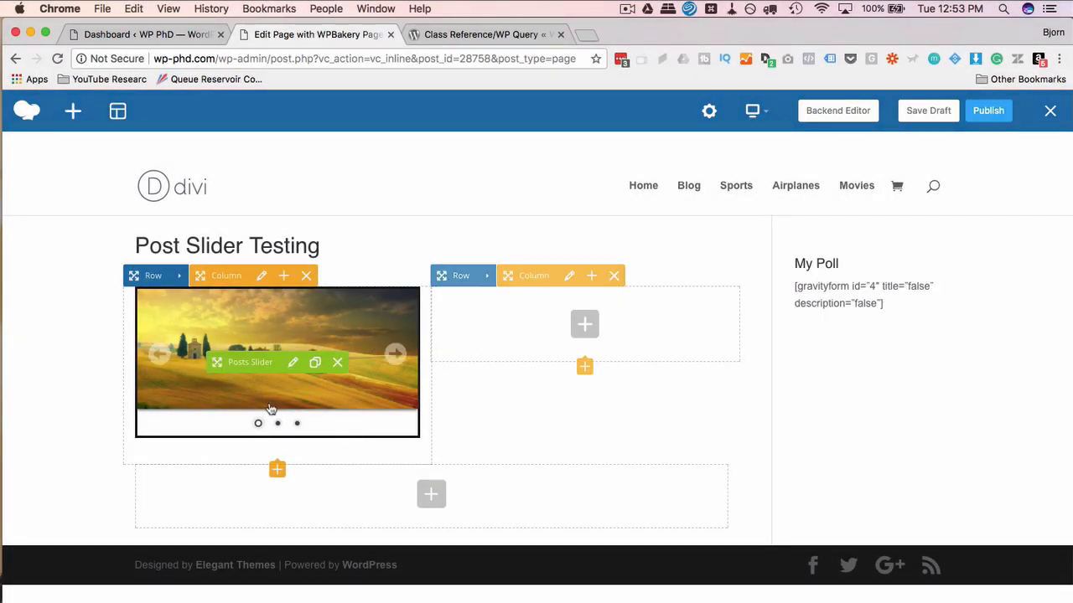
mouse_move(276, 346)
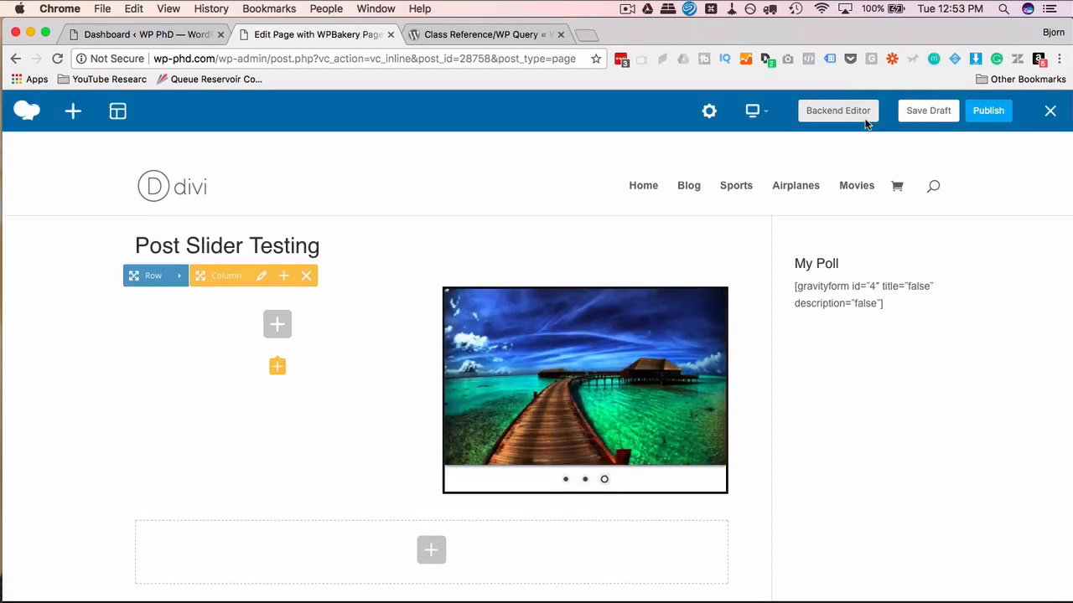
Move the Posts Slider into the right half-column, then bring up WPBakery's CodeCanyon product page.
click(988, 111)
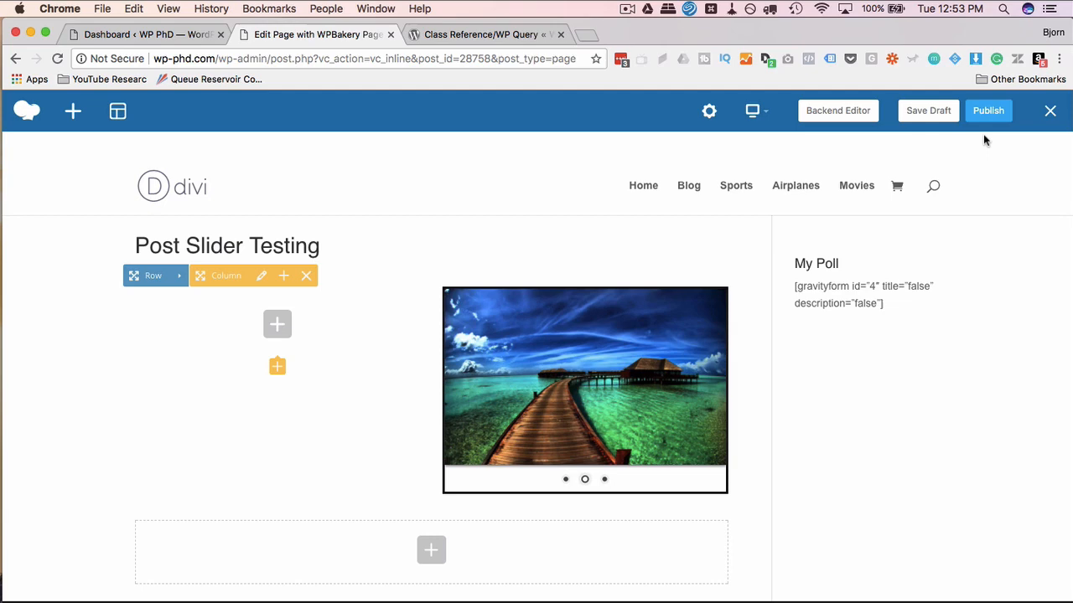
click(603, 480)
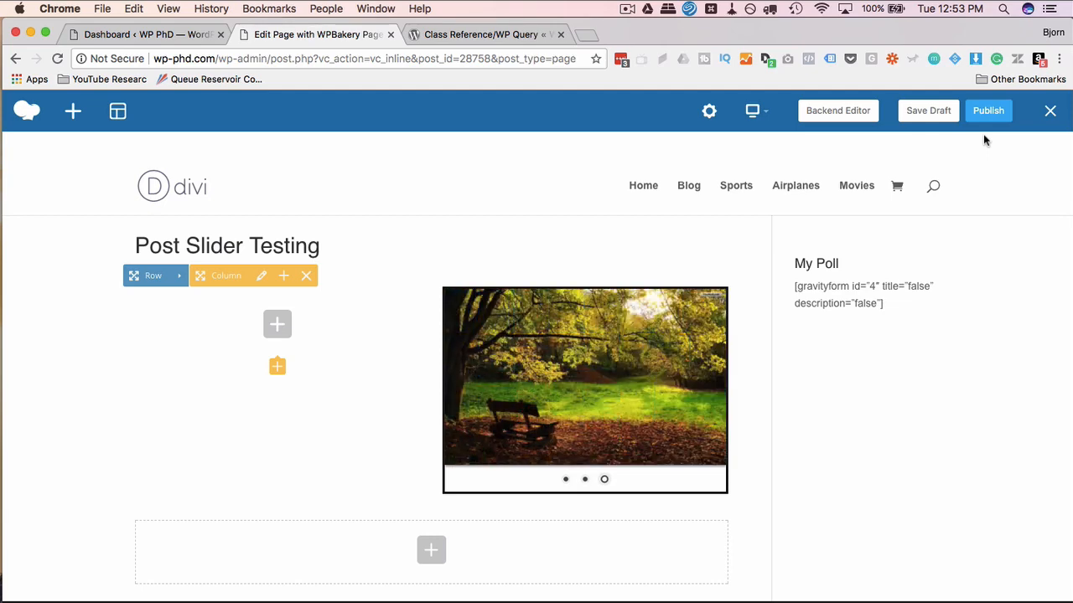
click(482, 33)
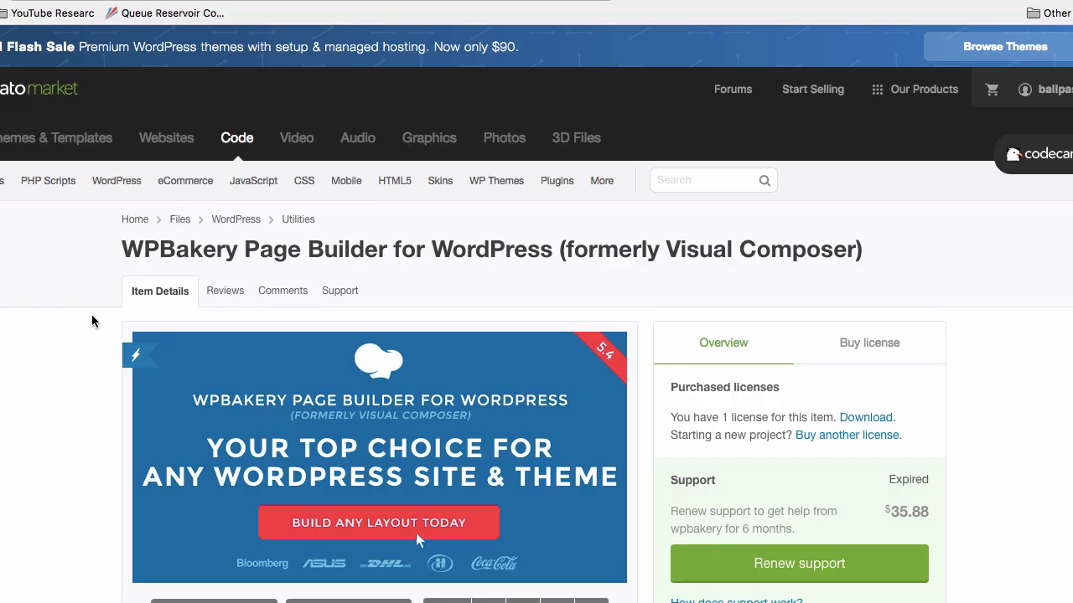